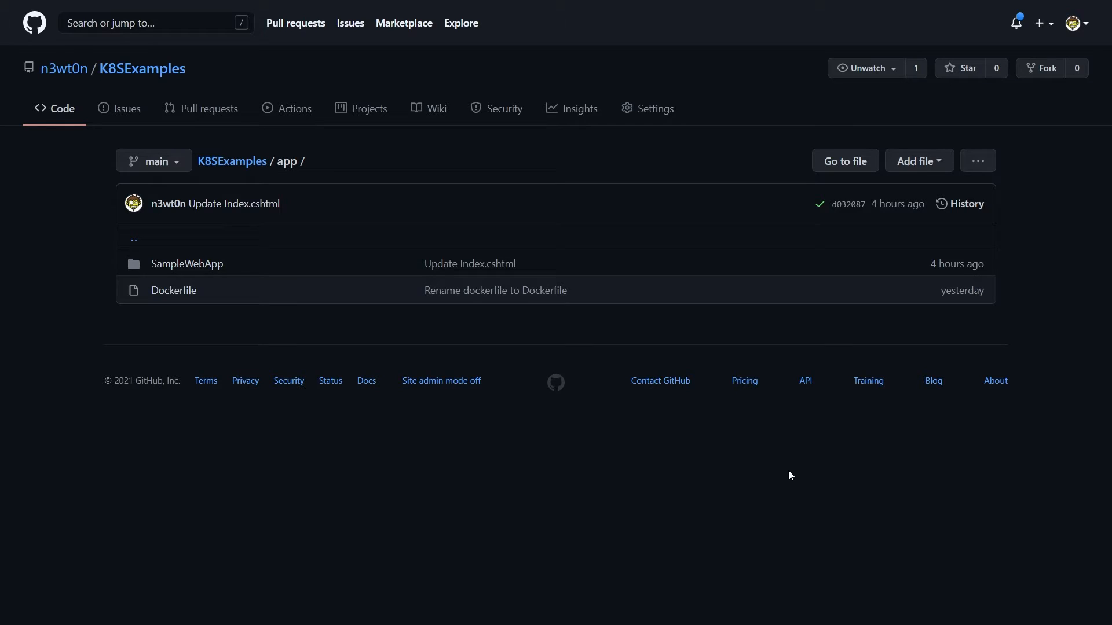
{"action": "mouse_move", "coordinate": [201, 282]}
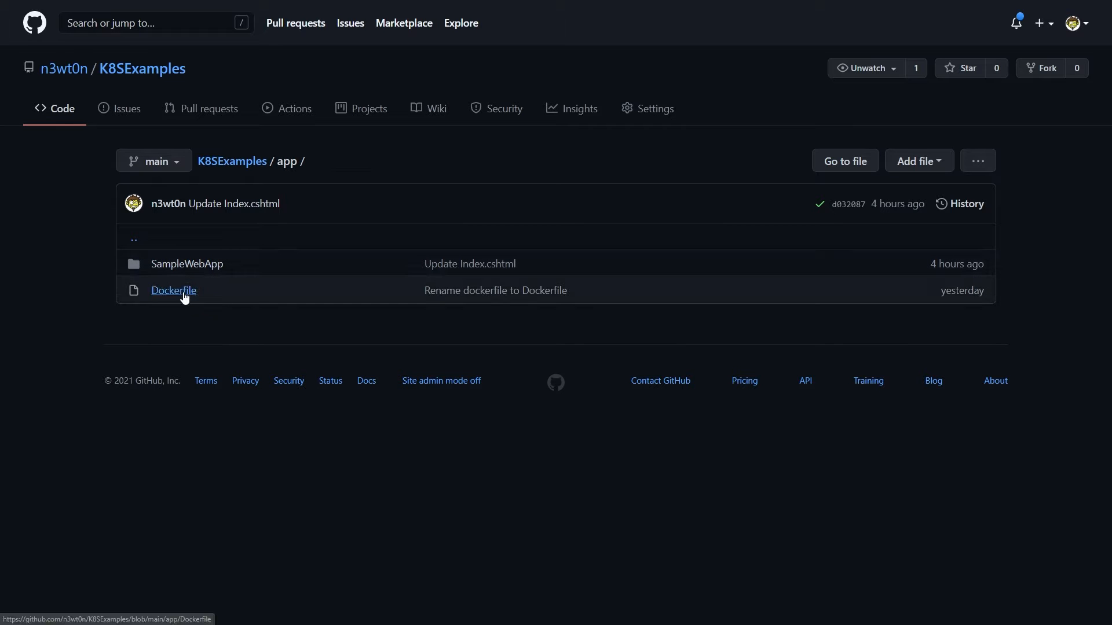
View the app folder's Dockerfile and highlight its build and publish lines.
{"action": "left_click", "coordinate": [173, 291]}
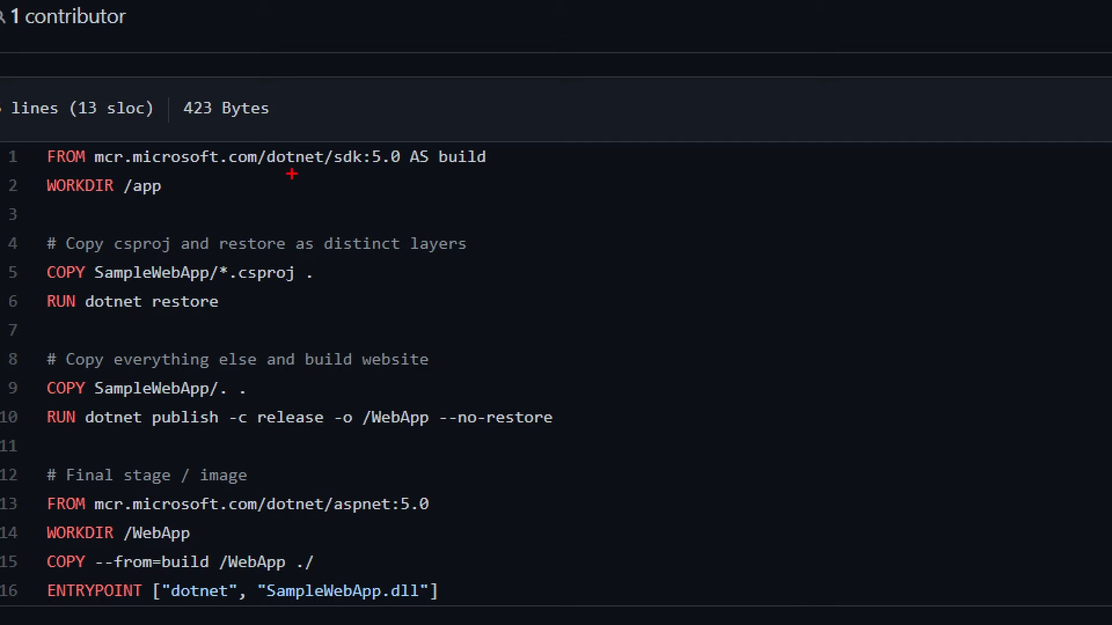
{"action": "left_click_drag", "start_coordinate": [291, 174], "coordinate": [440, 186]}
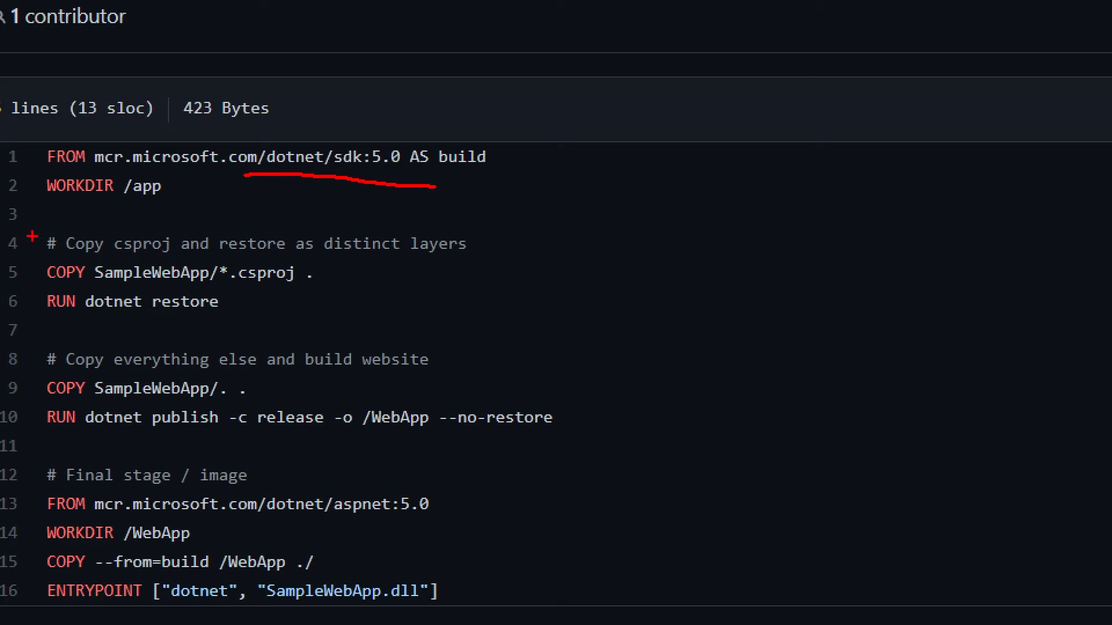
{"action": "left_click_drag", "start_coordinate": [30, 234], "coordinate": [28, 447]}
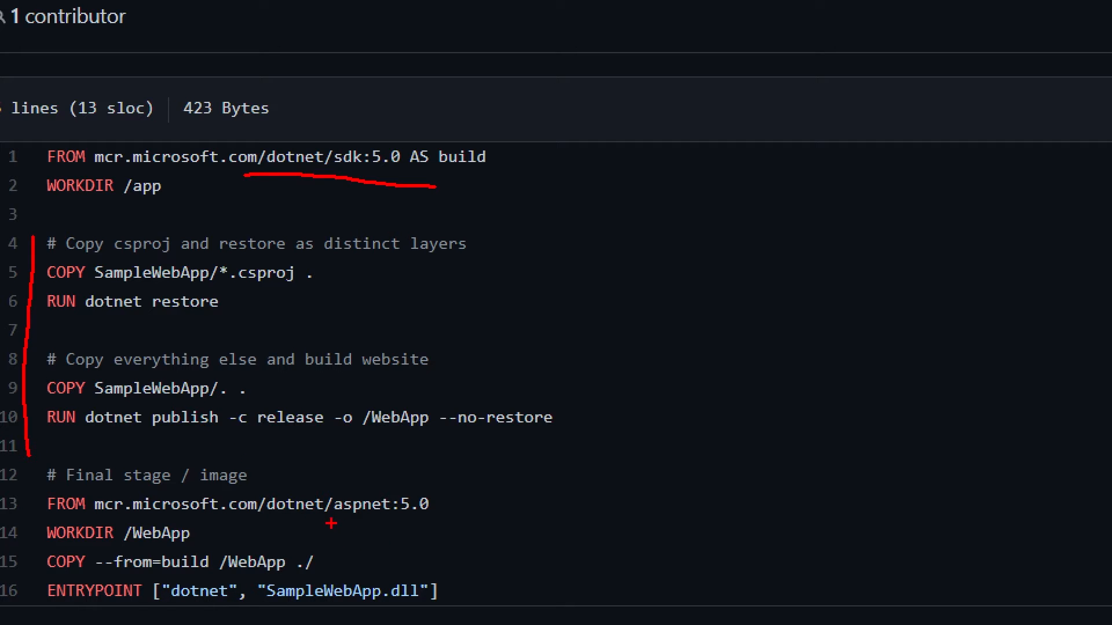
{"action": "left_click_drag", "start_coordinate": [330, 524], "coordinate": [425, 522]}
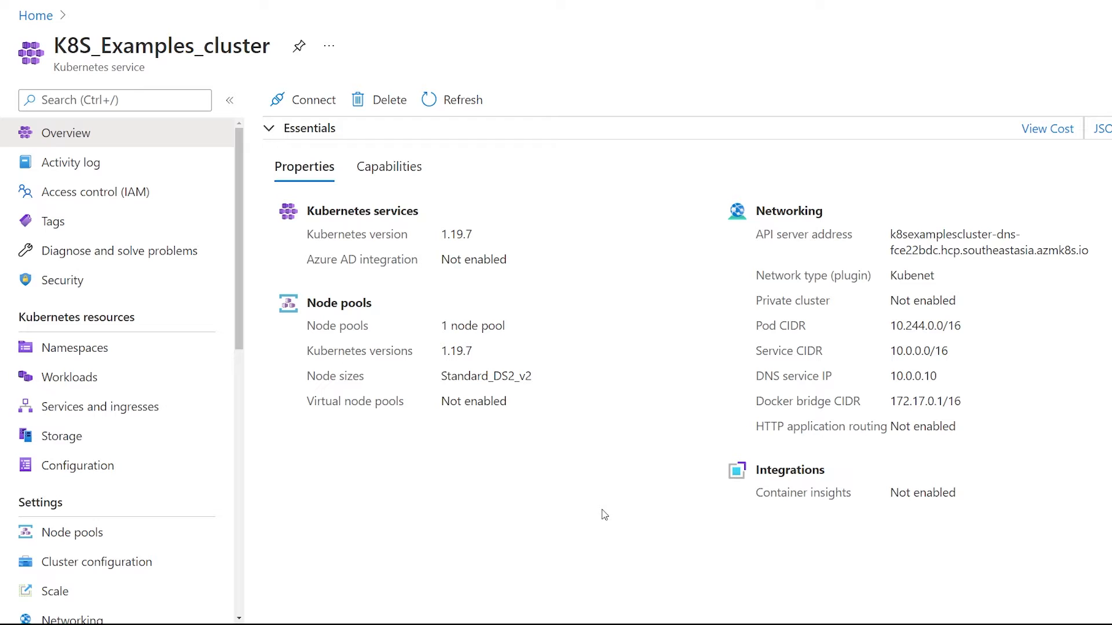
{"action": "mouse_move", "coordinate": [78, 347]}
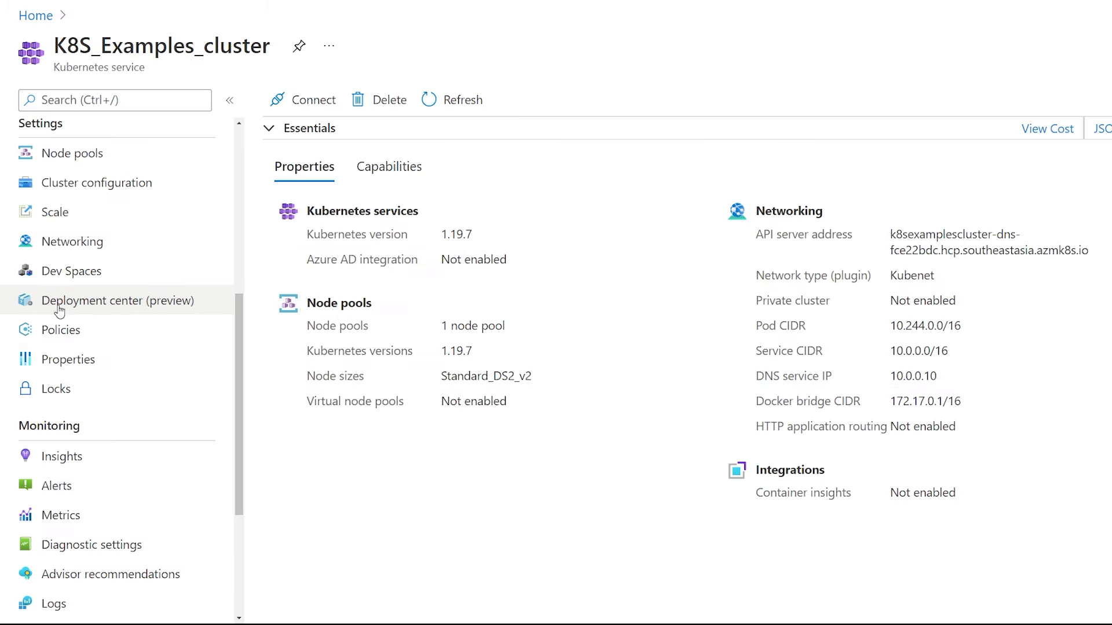
Add a new project from the cluster's Deployment center (preview) with GitHub as source.
{"action": "left_click", "coordinate": [119, 300]}
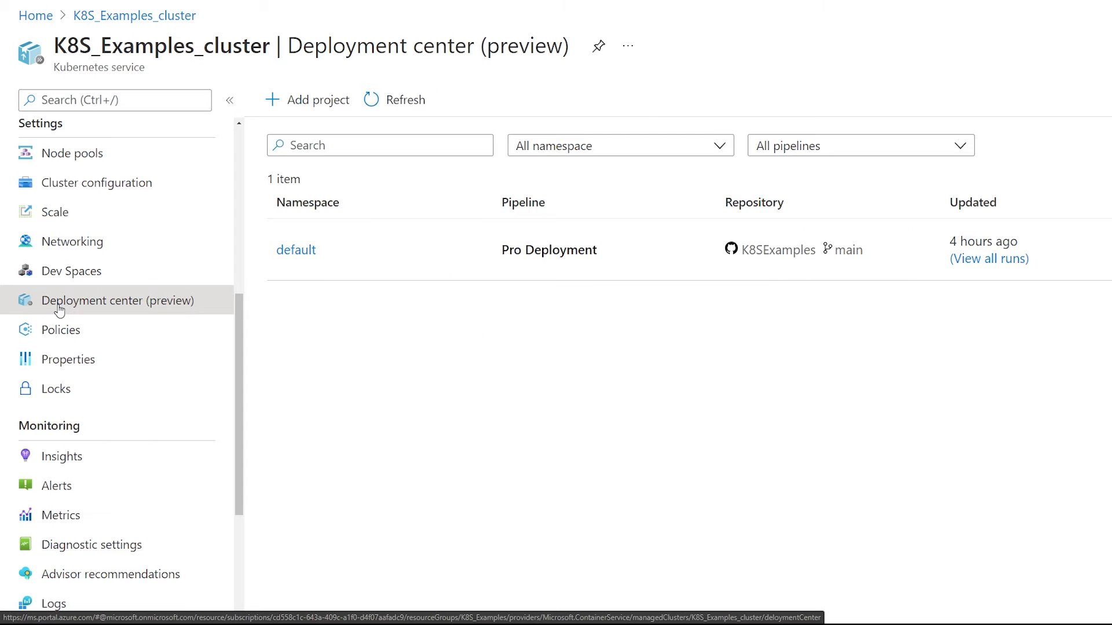
{"action": "mouse_move", "coordinate": [812, 320]}
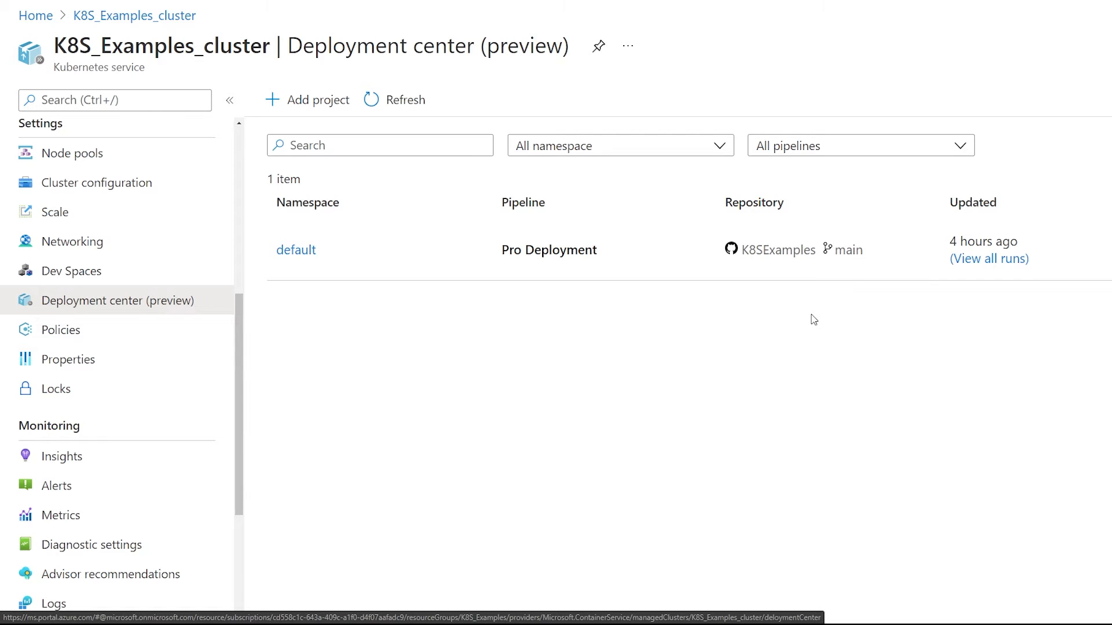
{"action": "left_click", "coordinate": [316, 99]}
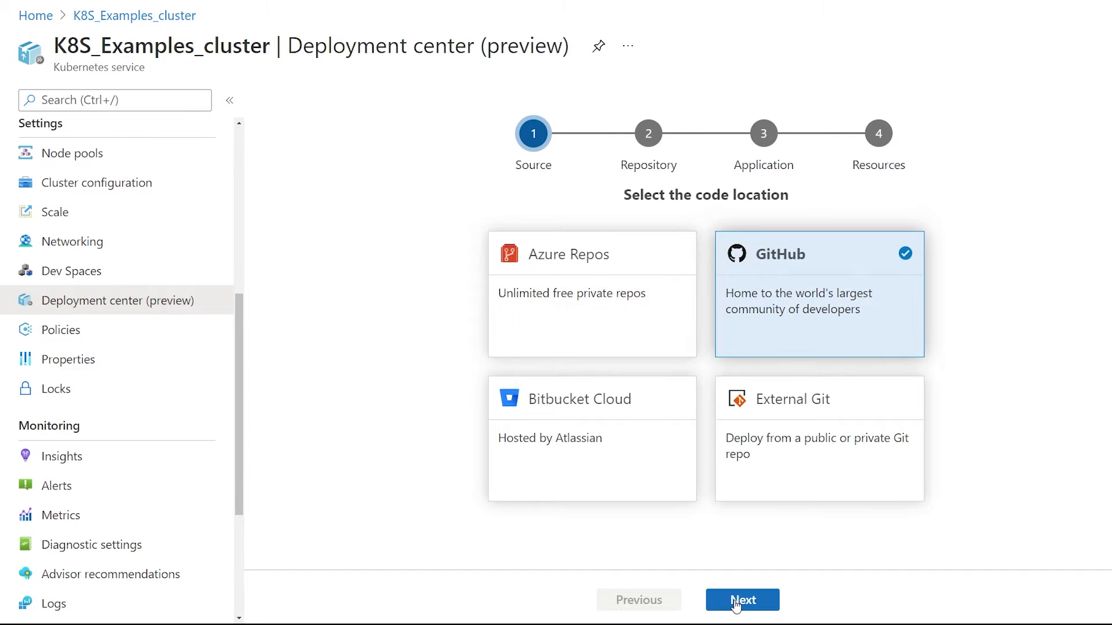
Authorize GitHub and select the n3wt0n/K8SExamples repository on its main branch.
{"action": "left_click", "coordinate": [742, 600]}
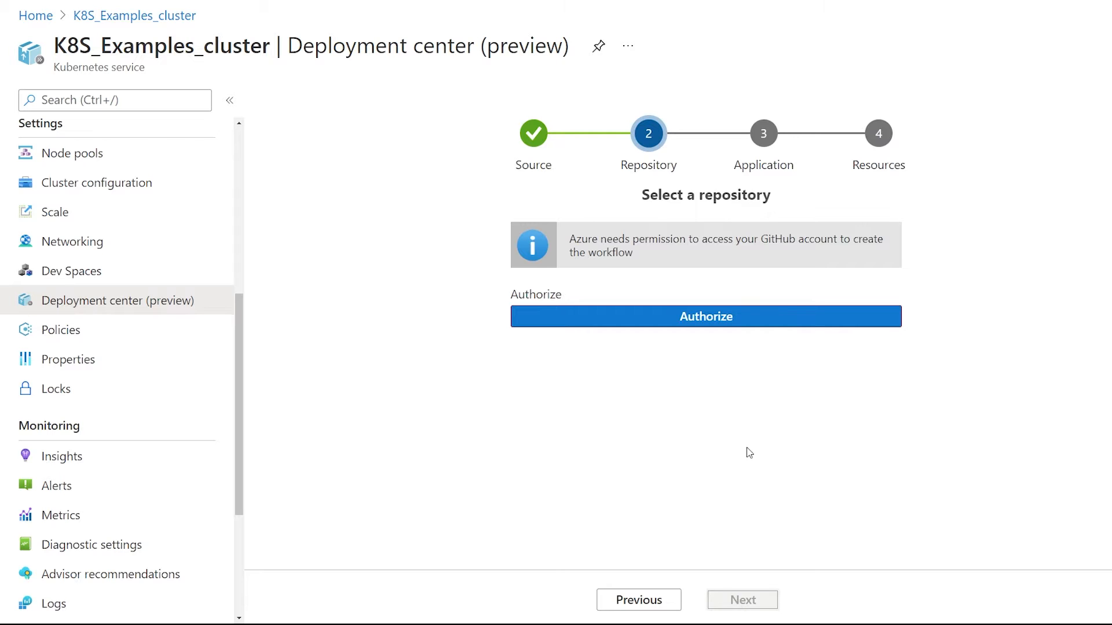
{"action": "left_click", "coordinate": [704, 316]}
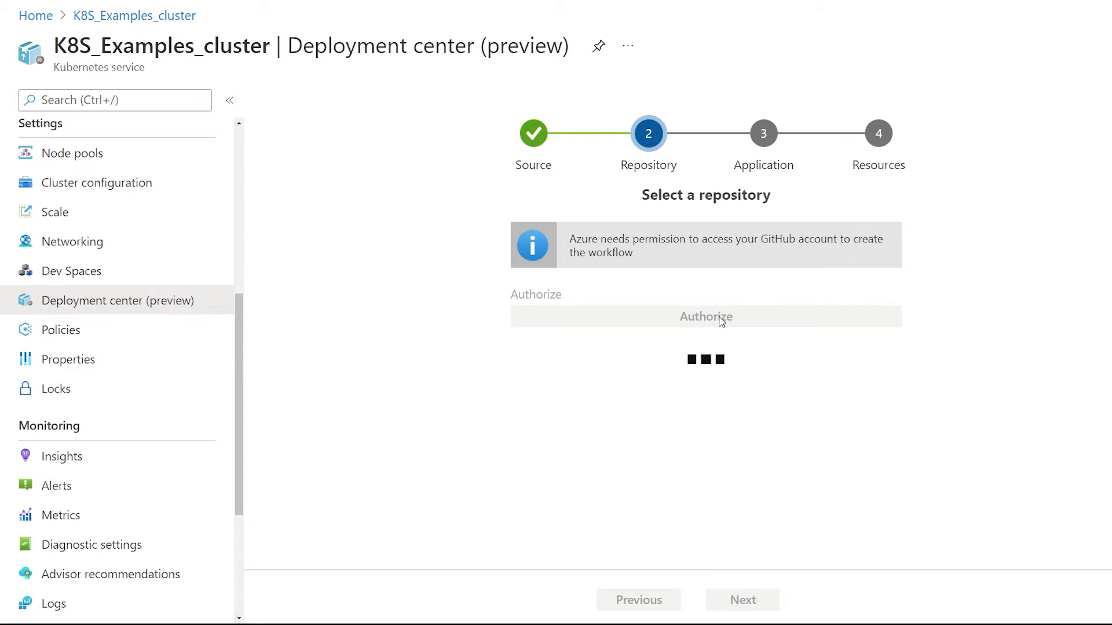
{"action": "left_click", "coordinate": [705, 316]}
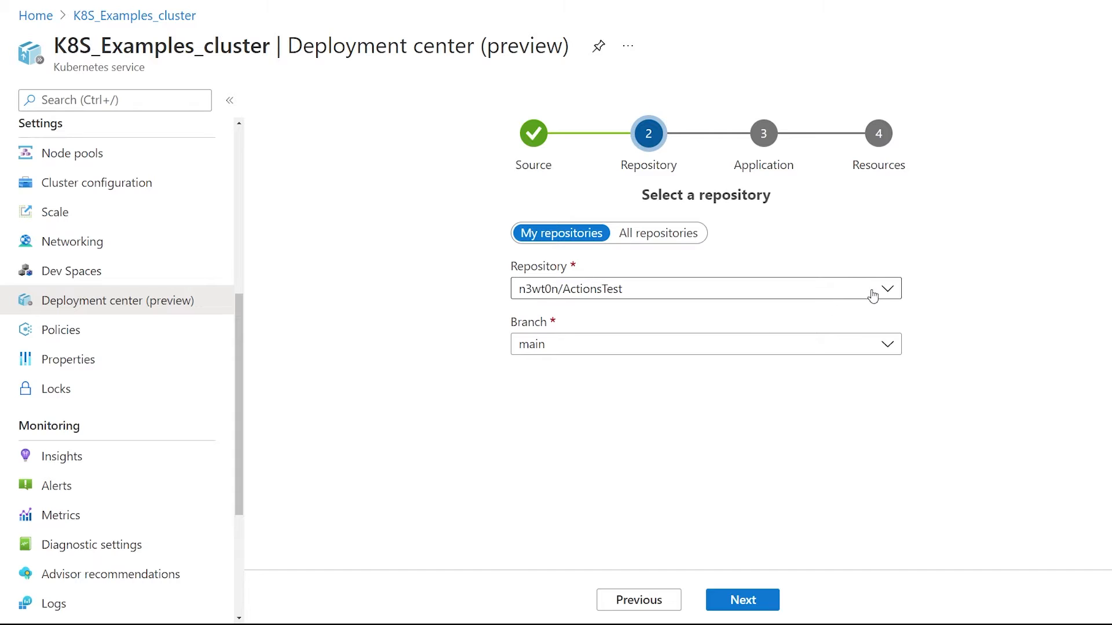
{"action": "type", "text": "k8"}
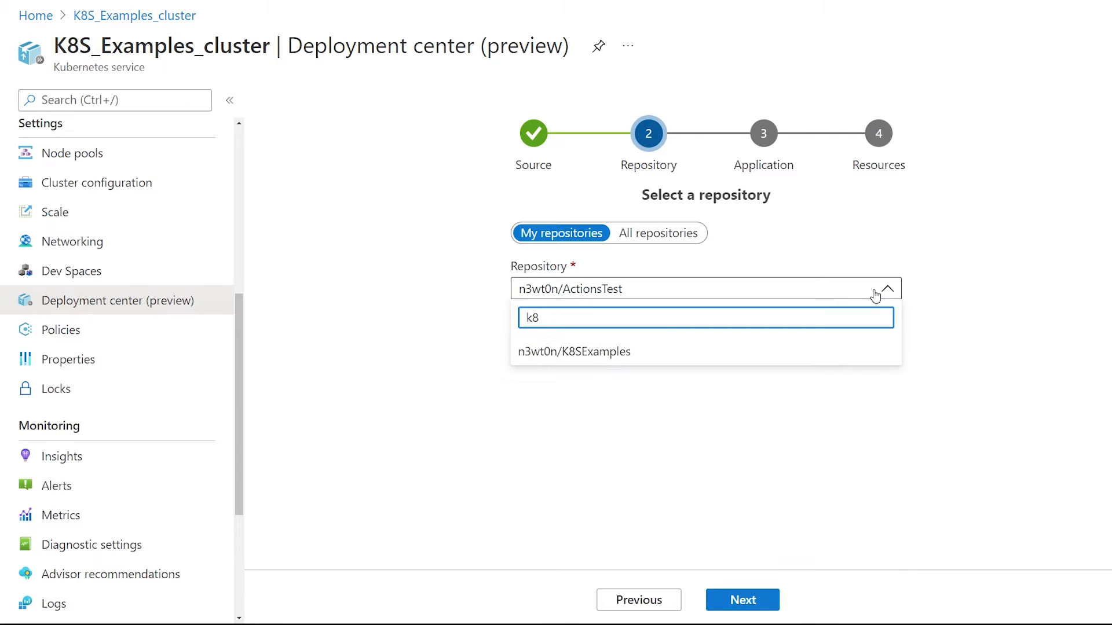
{"action": "left_click", "coordinate": [574, 352]}
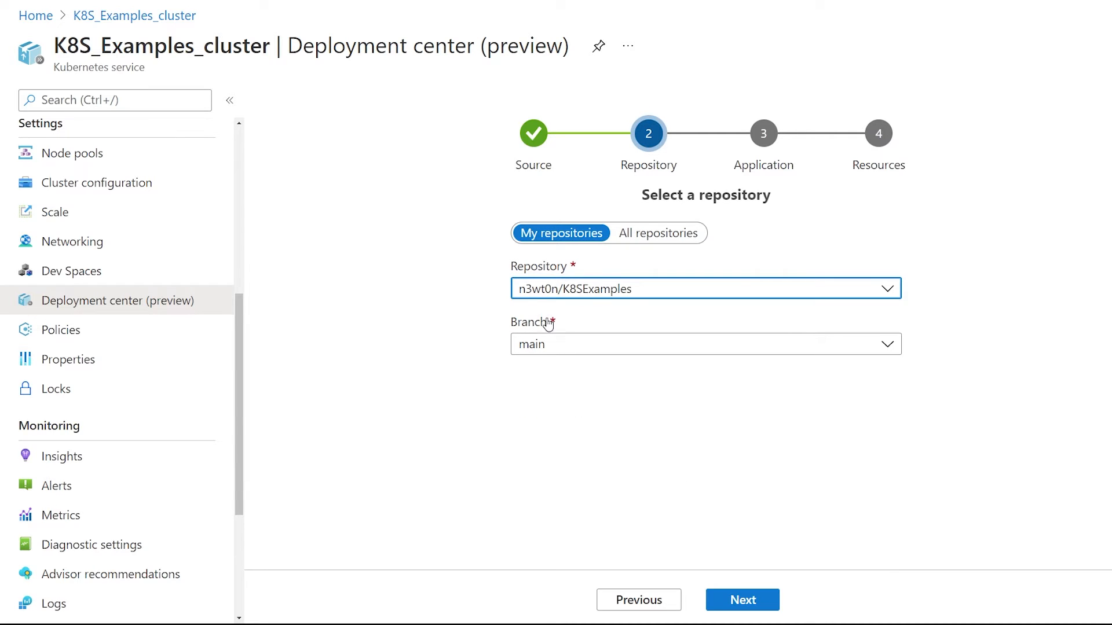
{"action": "left_click", "coordinate": [742, 600]}
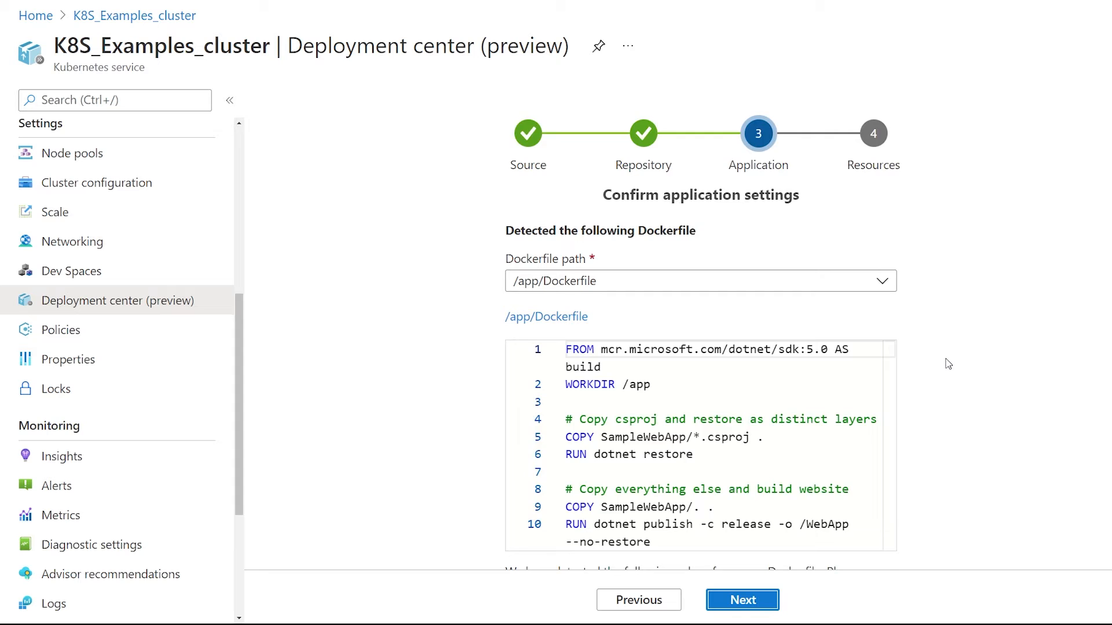
{"action": "scroll", "scroll_direction": "down", "scroll_amount": 3}
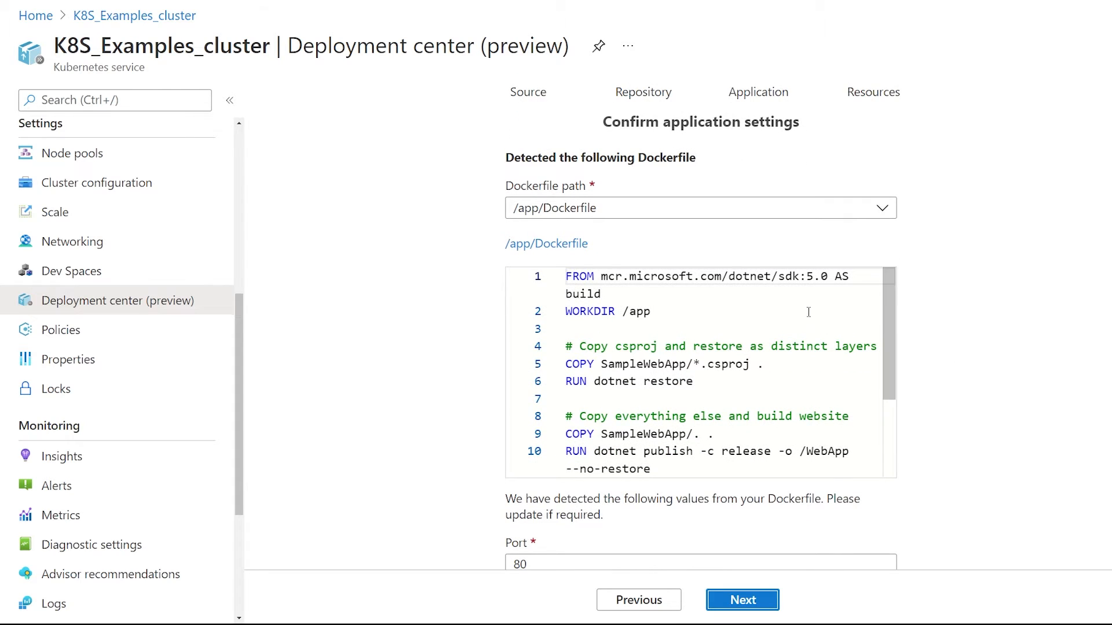
{"action": "scroll", "scroll_direction": "down", "scroll_amount": 3}
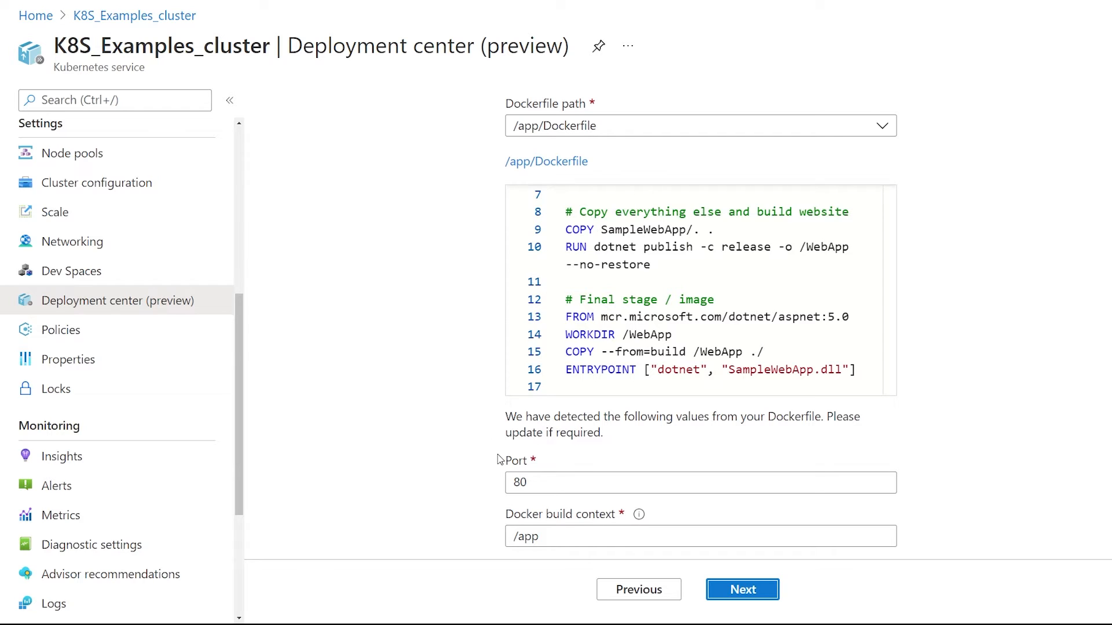
{"action": "mouse_move", "coordinate": [494, 534]}
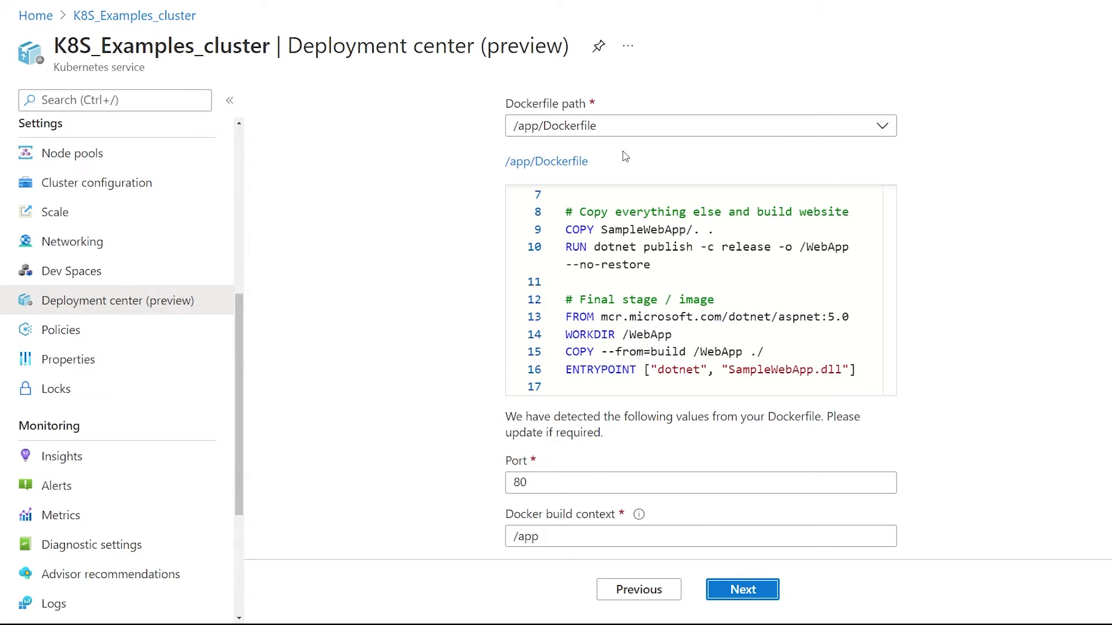
Finish the wizard with a new namespace and the K8SExamplesACR registry.
{"action": "left_click", "coordinate": [741, 590]}
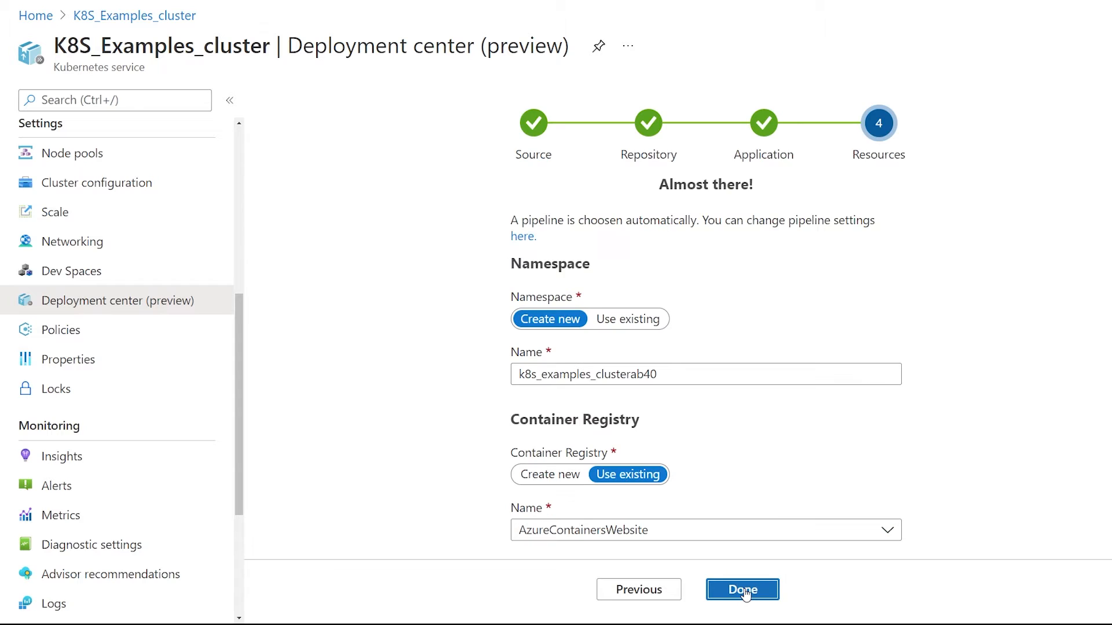
{"action": "mouse_move", "coordinate": [790, 428]}
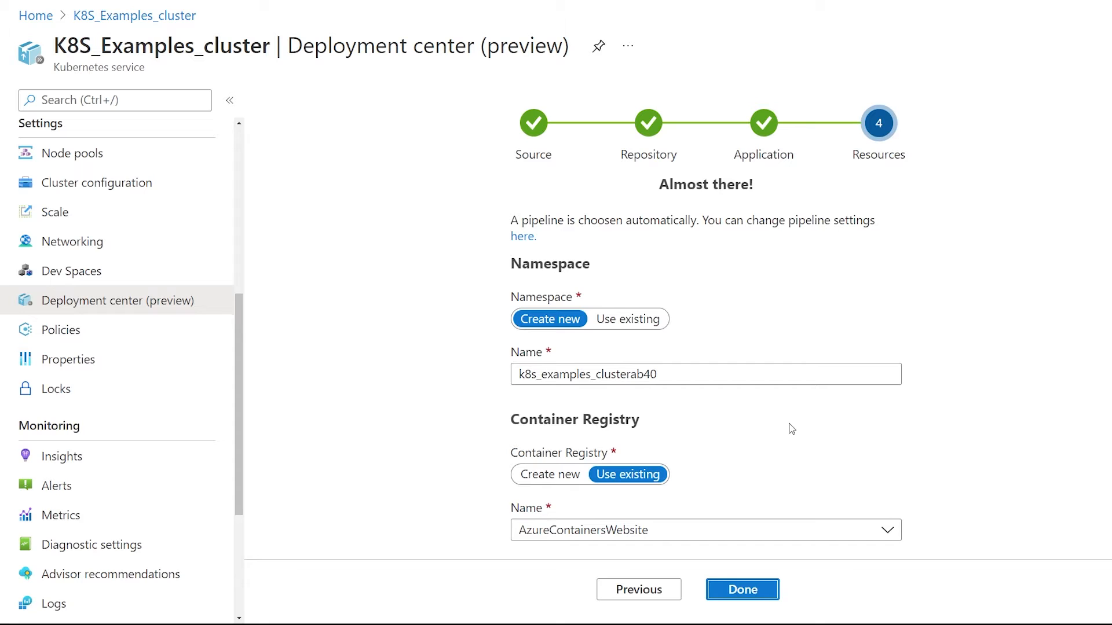
{"action": "mouse_move", "coordinate": [746, 394]}
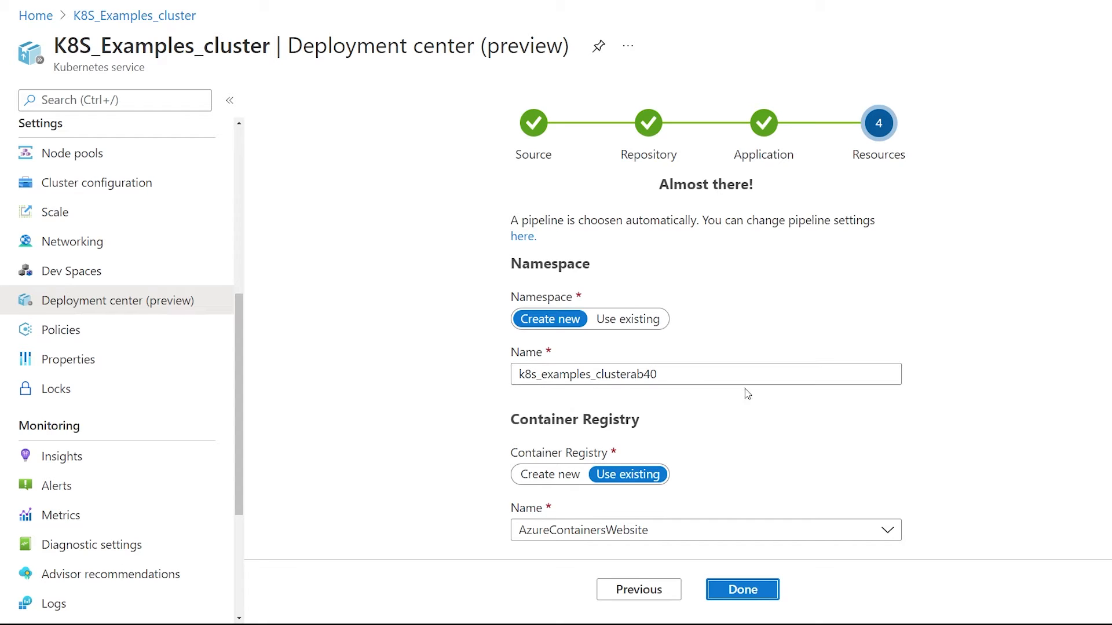
{"action": "mouse_move", "coordinate": [777, 417]}
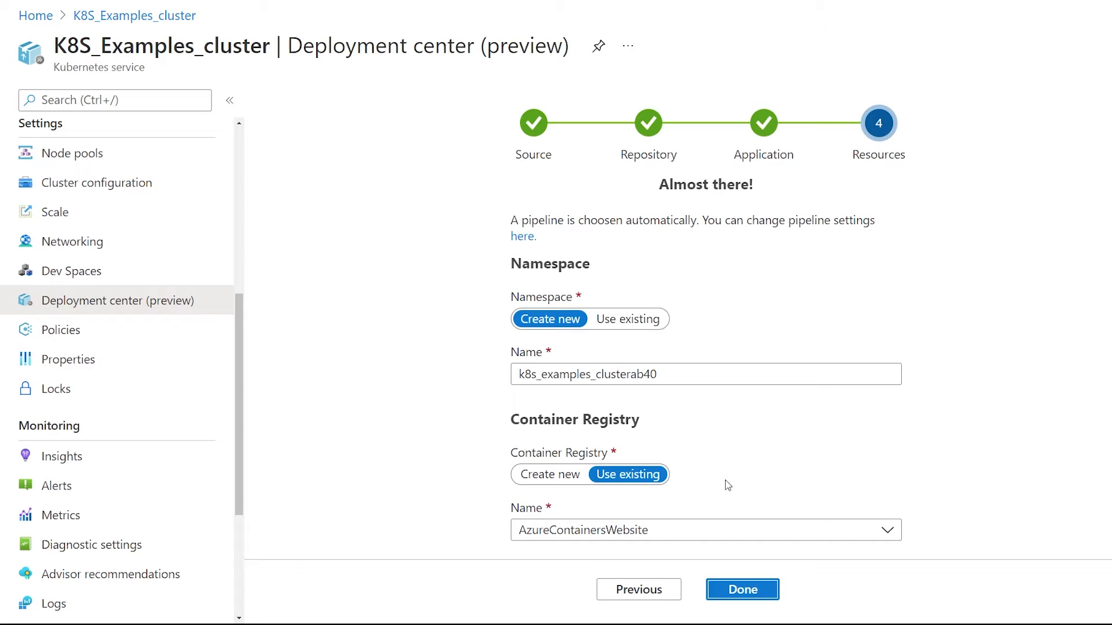
{"action": "mouse_move", "coordinate": [619, 505]}
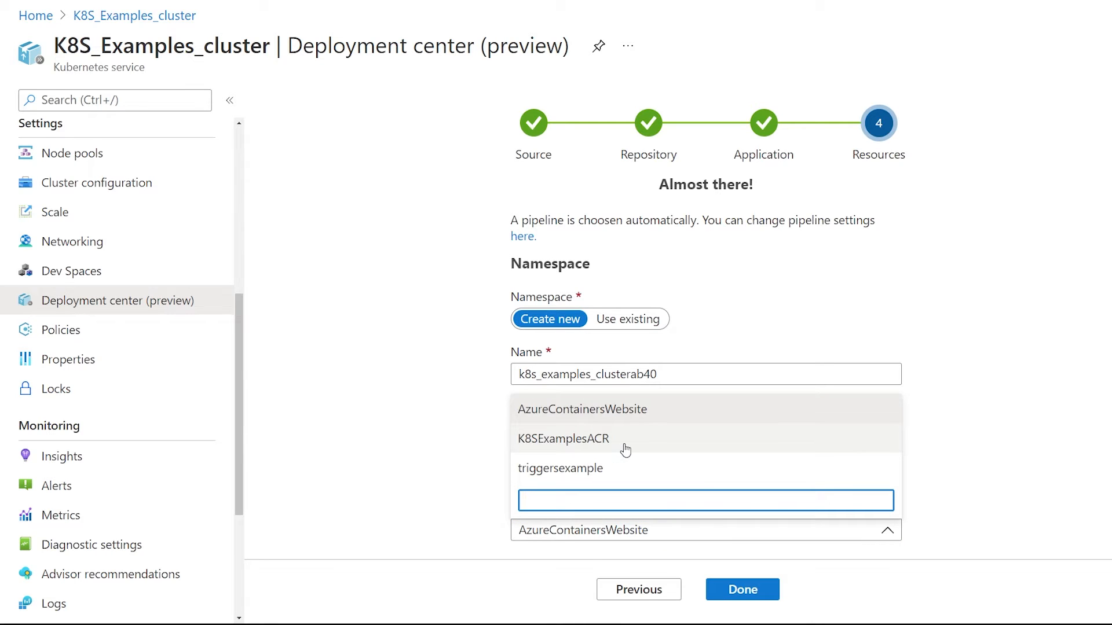
{"action": "left_click", "coordinate": [564, 438]}
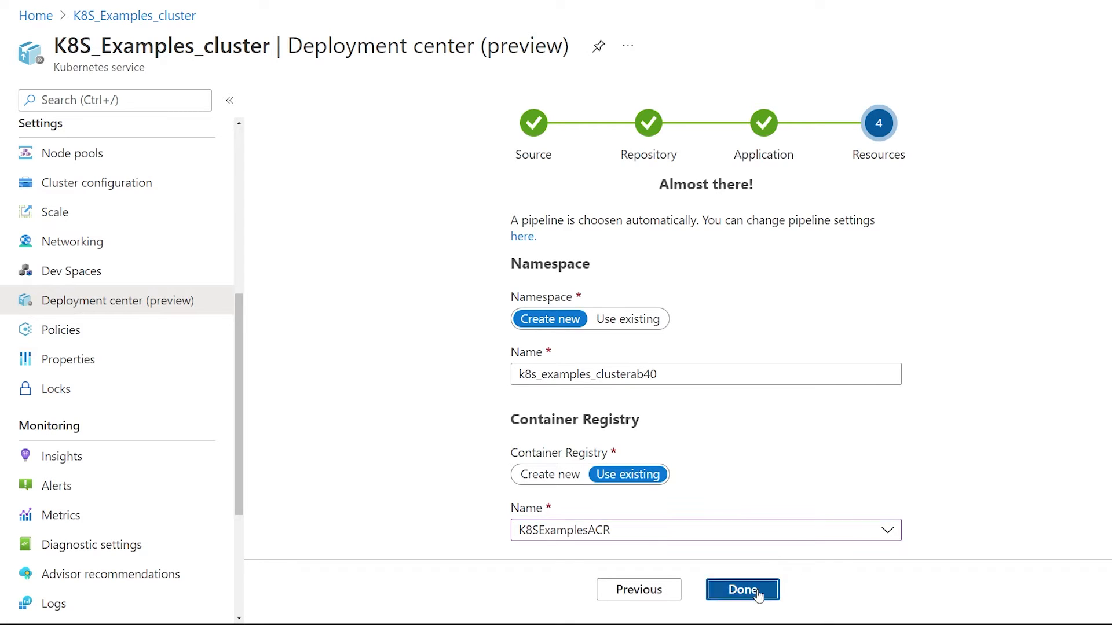
{"action": "left_click", "coordinate": [743, 590]}
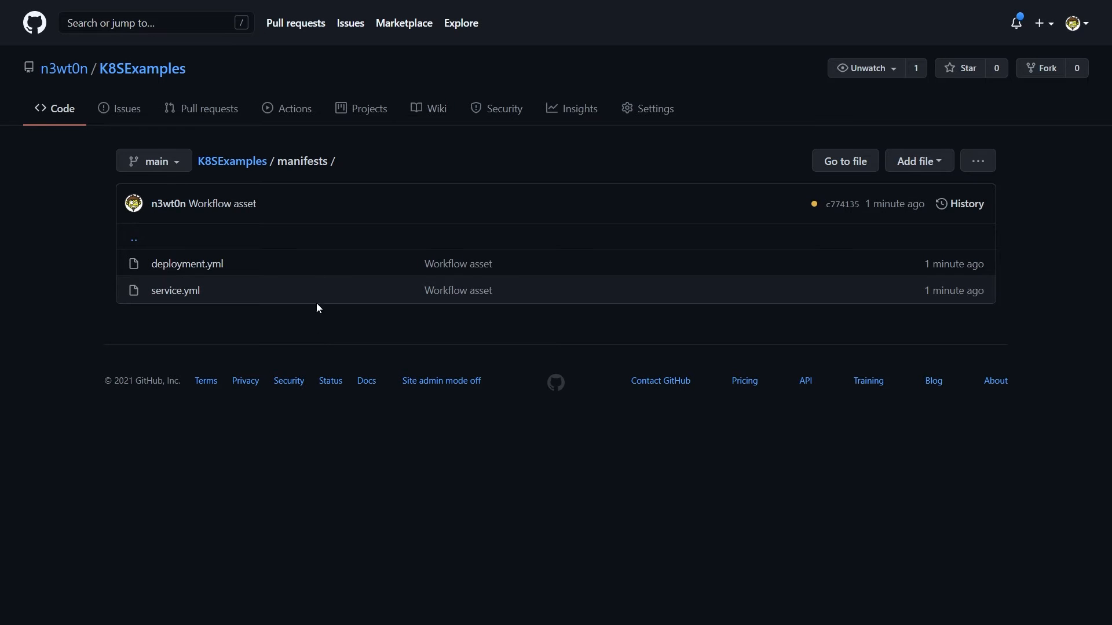
{"action": "mouse_move", "coordinate": [347, 178]}
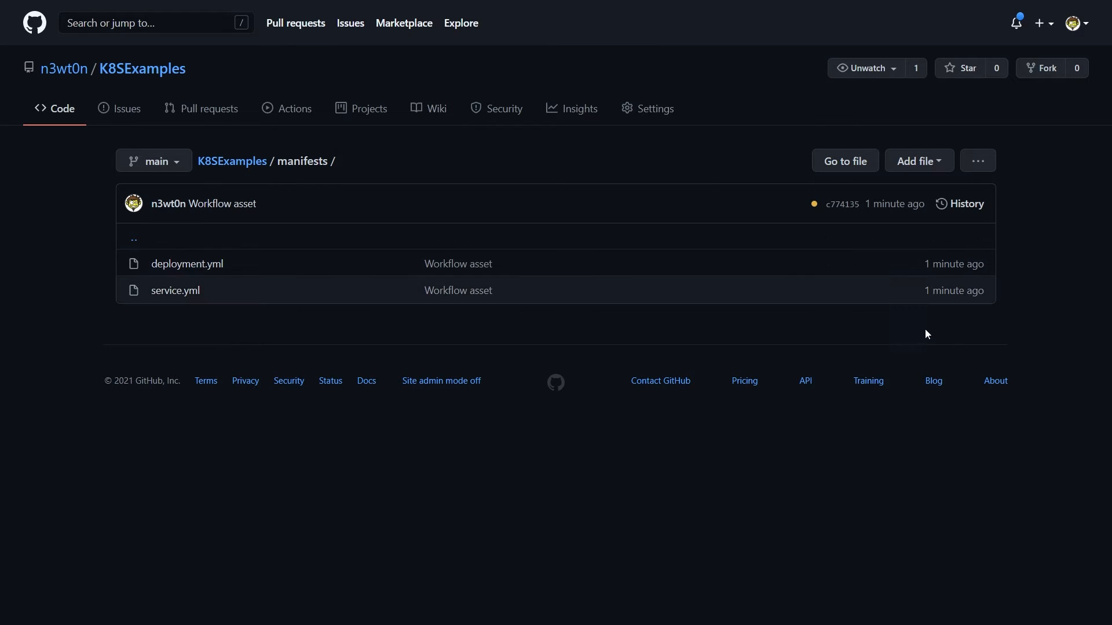
{"action": "mouse_move", "coordinate": [957, 344]}
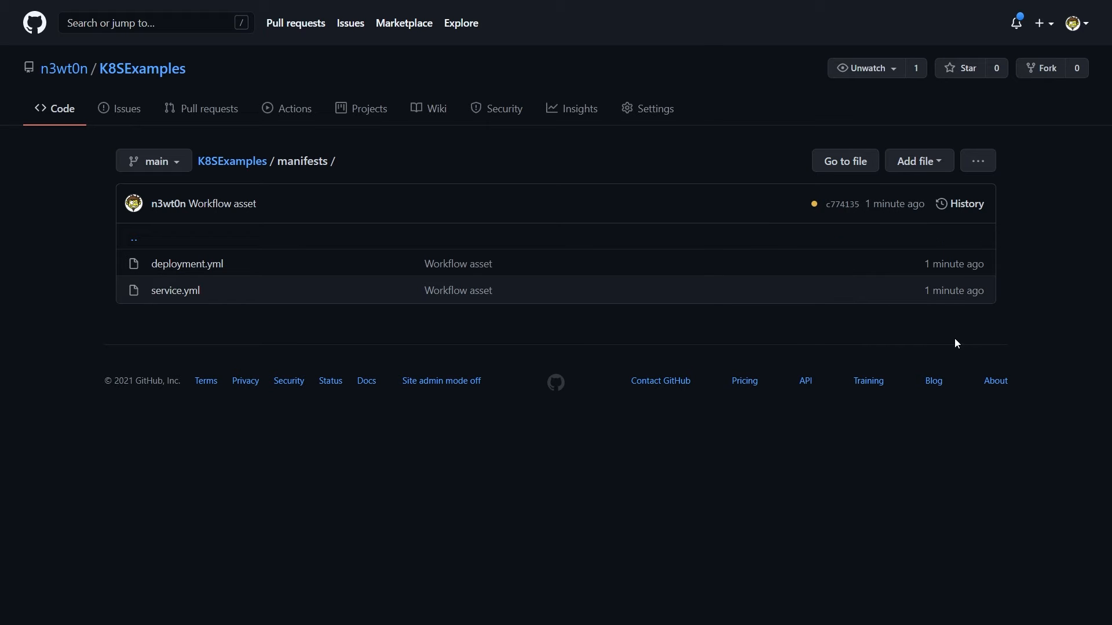
{"action": "mouse_move", "coordinate": [249, 329]}
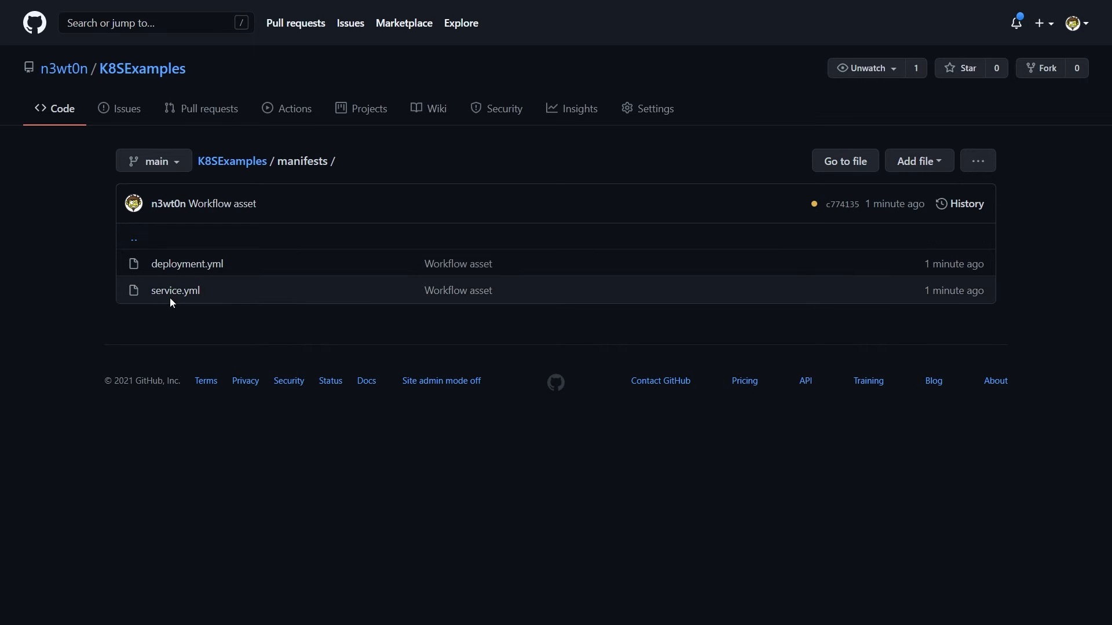
{"action": "mouse_move", "coordinate": [186, 264]}
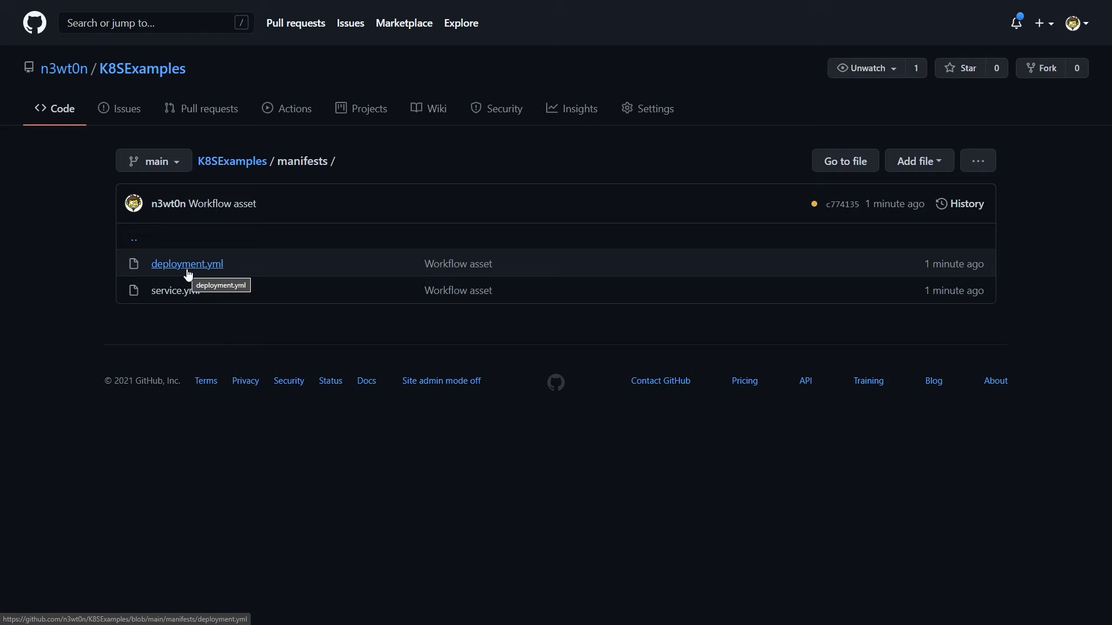
Read deployment.yml's replicas and image lines, then go back to the repo home.
{"action": "left_click", "coordinate": [186, 263]}
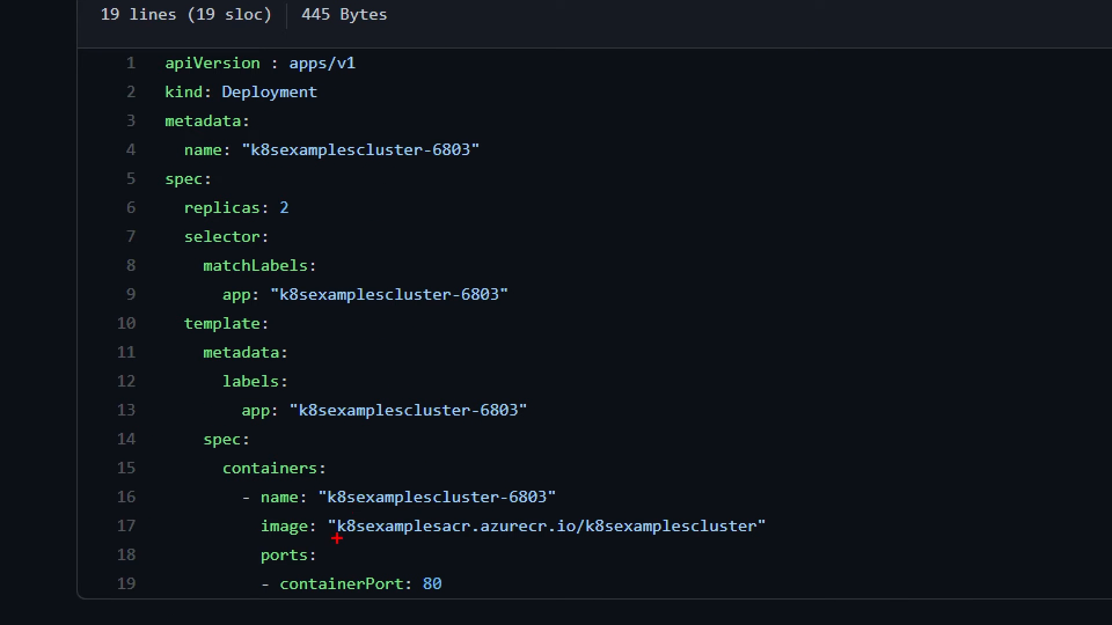
{"action": "left_click_drag", "start_coordinate": [333, 539], "coordinate": [590, 544]}
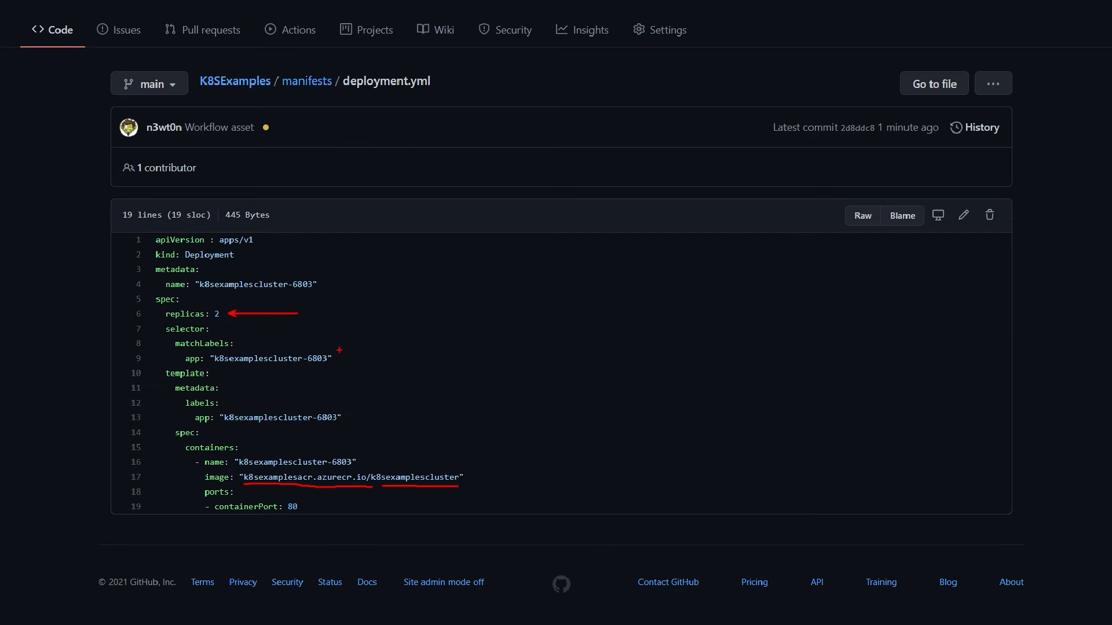
{"action": "left_click", "coordinate": [235, 80]}
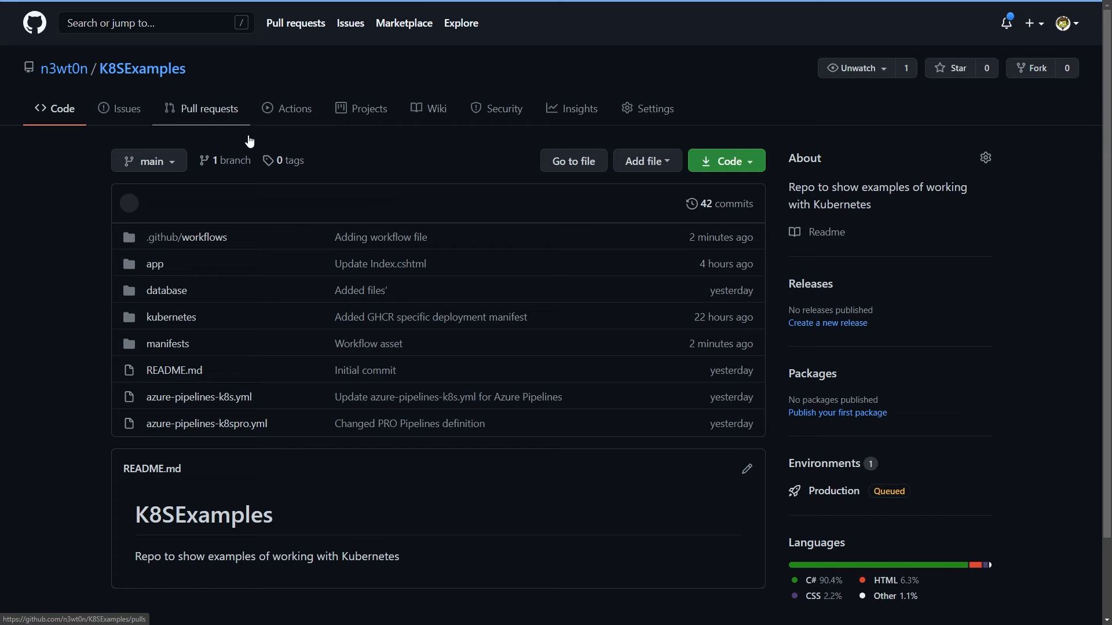
Read .github/workflows/deploytoAksCluster.yml through its build, namespace and deploy steps.
{"action": "left_click", "coordinate": [187, 237]}
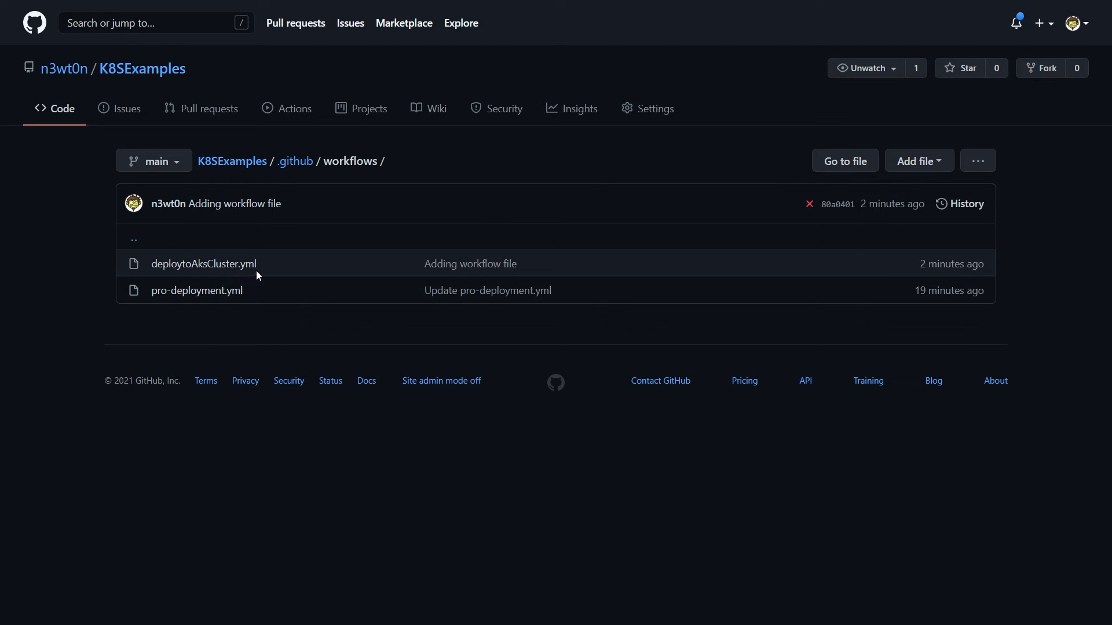
{"action": "left_click", "coordinate": [203, 264]}
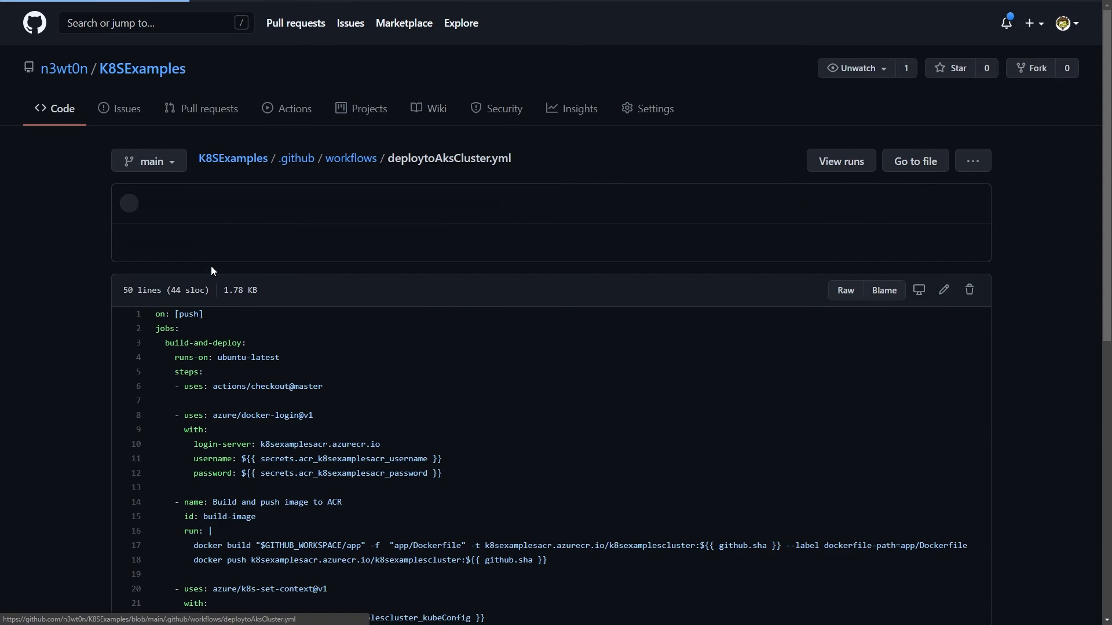
{"action": "scroll", "scroll_direction": "down", "scroll_amount": 3}
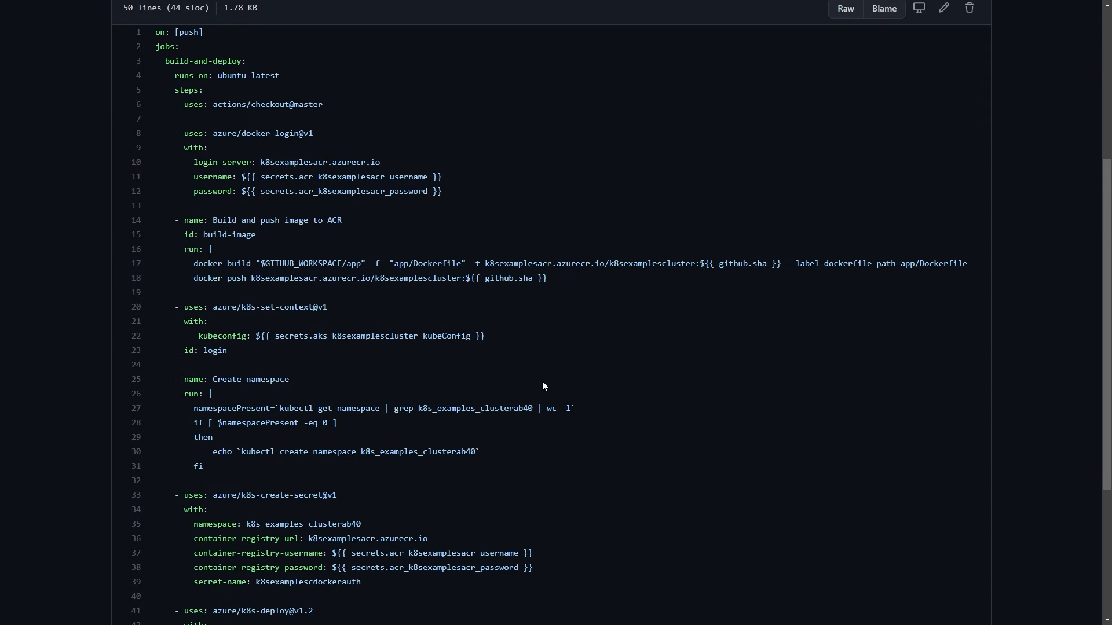
{"action": "scroll", "scroll_direction": "down", "scroll_amount": 3}
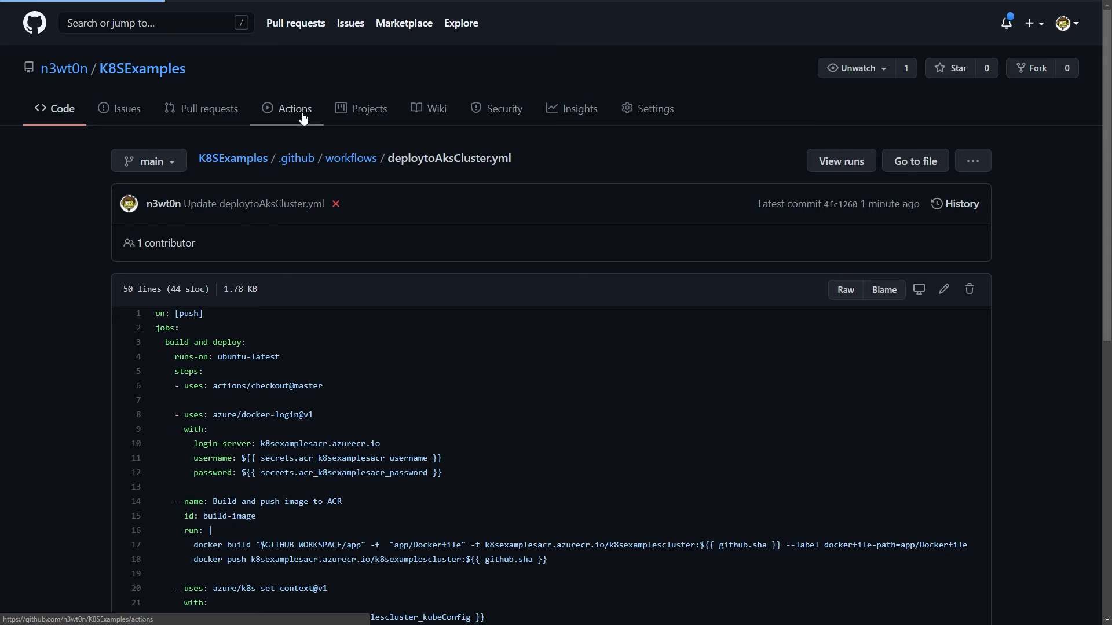
Watch the 'Update deploytoAksCluster.yml' run's build-and-deploy job in Actions.
{"action": "left_click", "coordinate": [293, 108]}
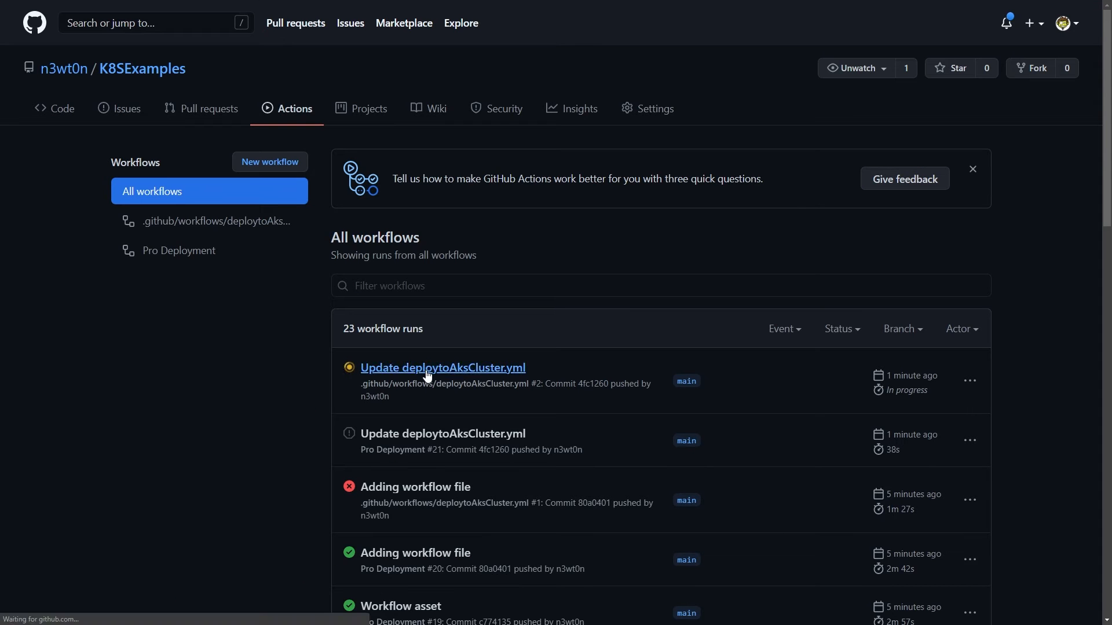
{"action": "left_click", "coordinate": [442, 367]}
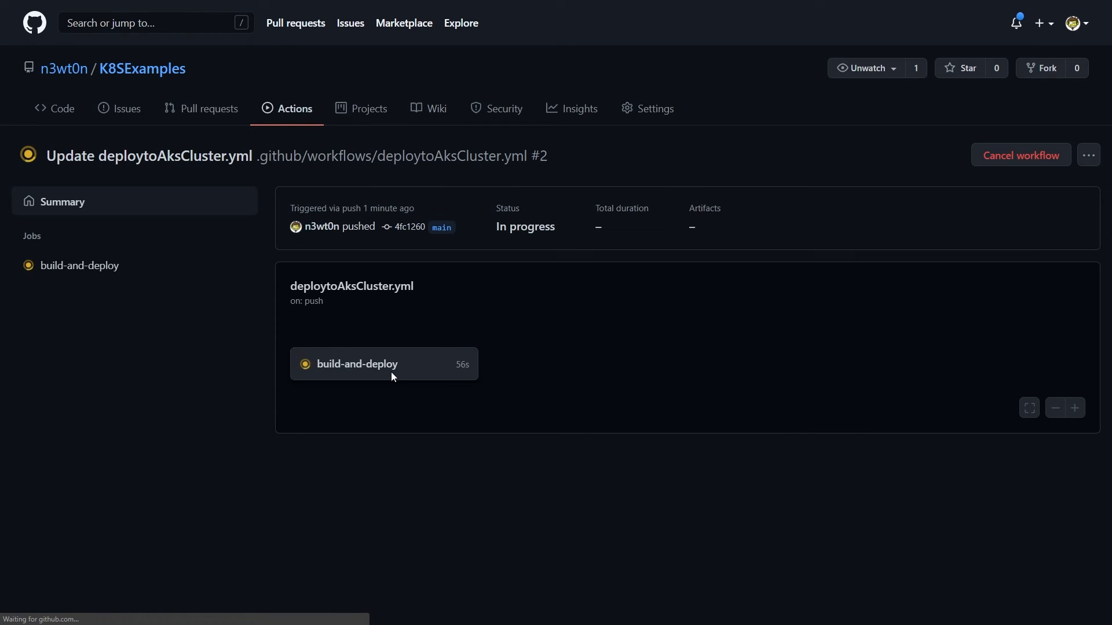
{"action": "left_click", "coordinate": [357, 363]}
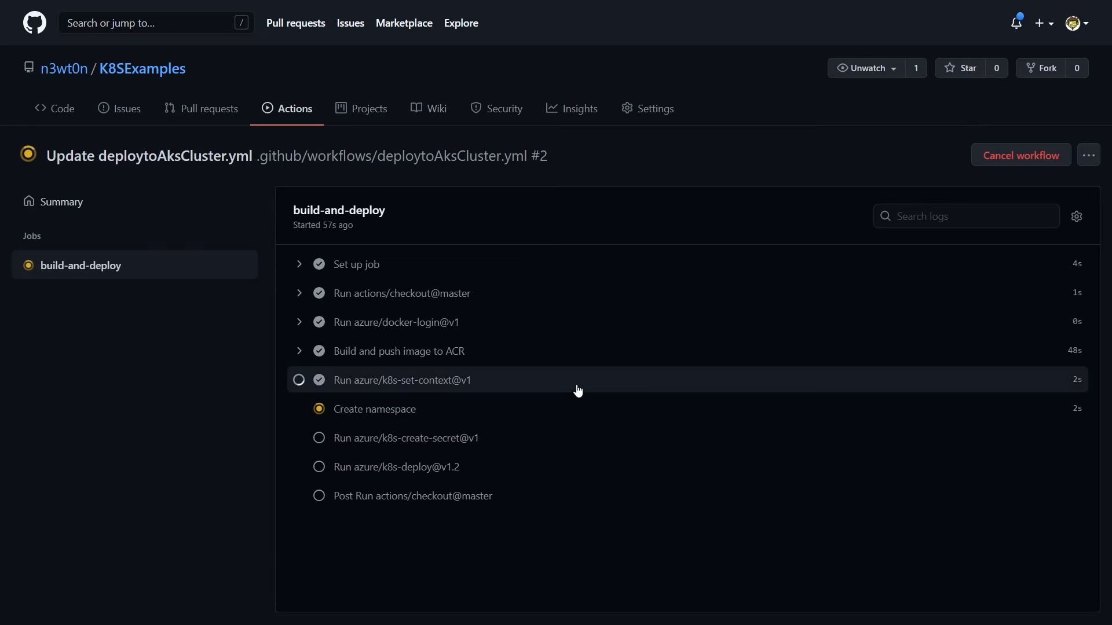
{"action": "mouse_move", "coordinate": [546, 431]}
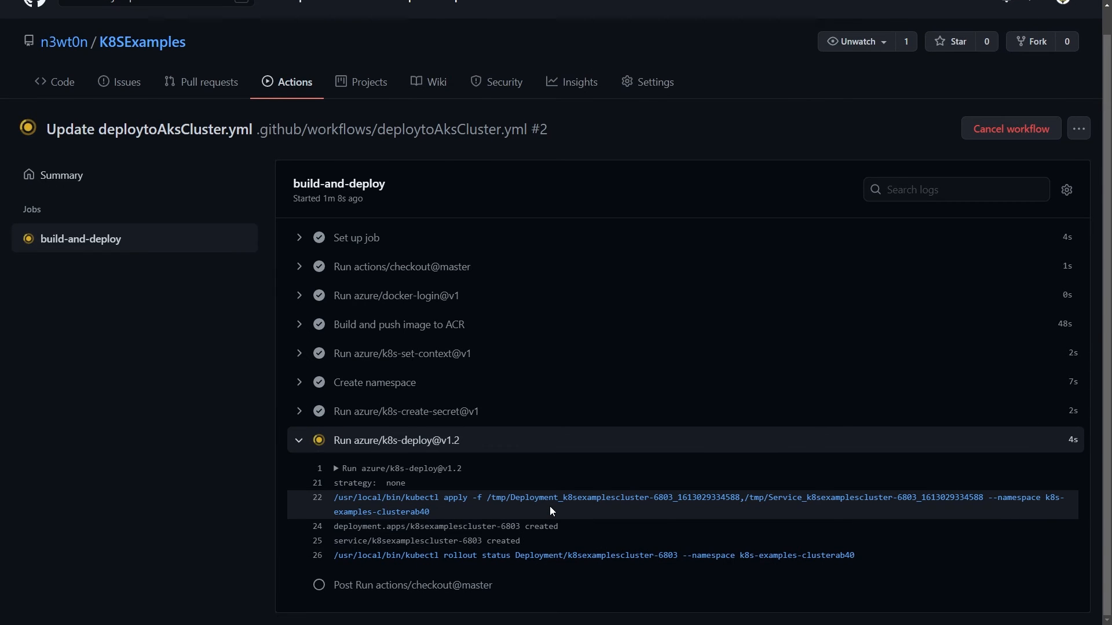
{"action": "scroll", "scroll_direction": "down", "scroll_amount": 3}
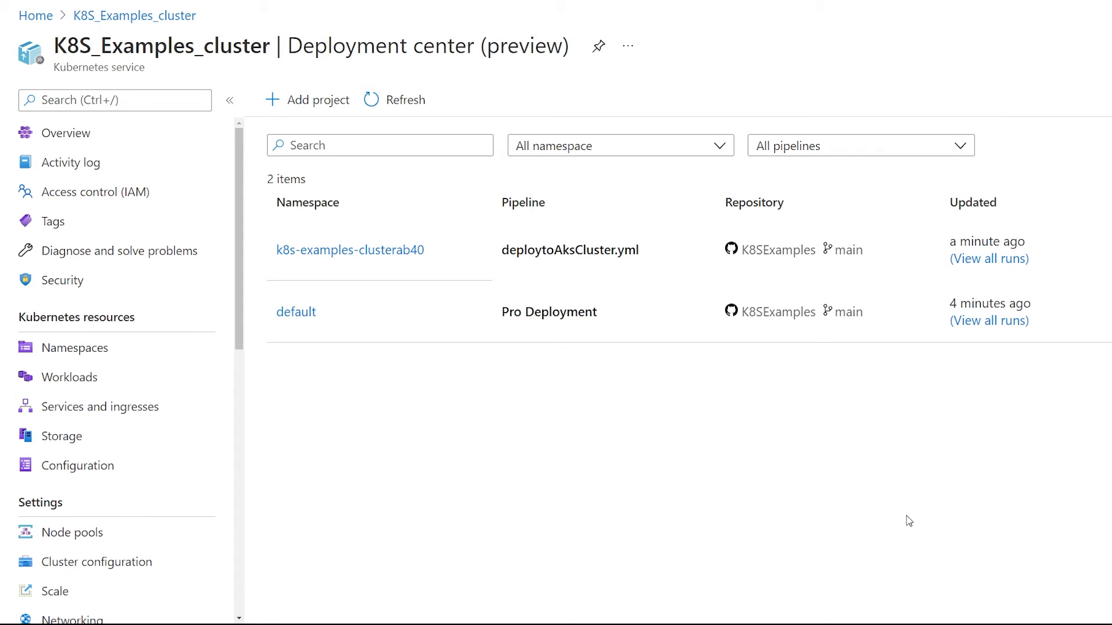
{"action": "mouse_move", "coordinate": [401, 364]}
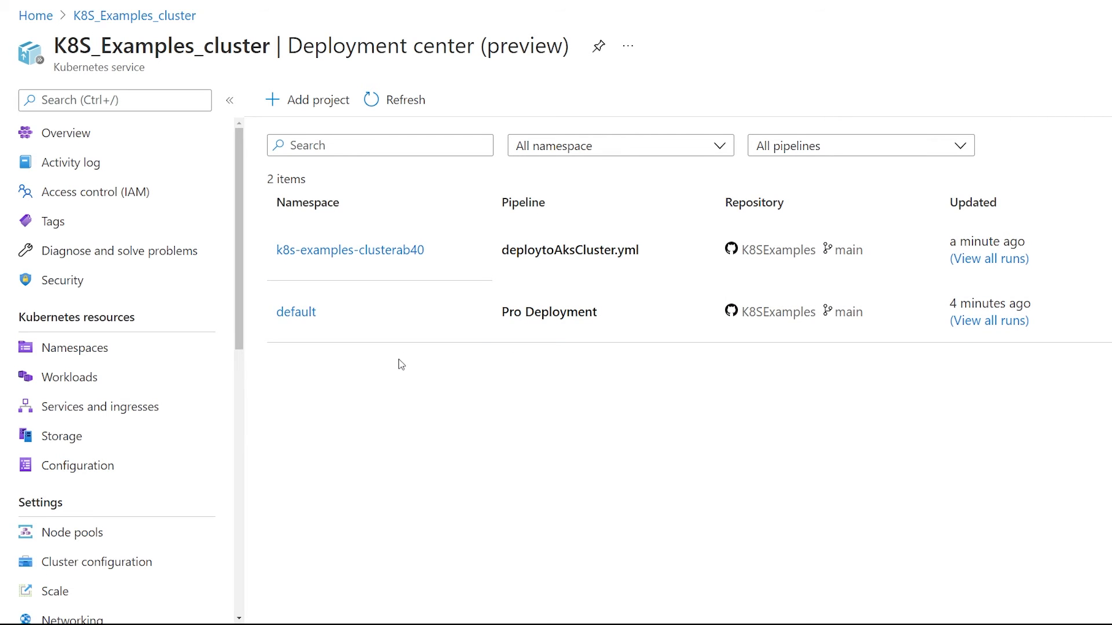
{"action": "mouse_move", "coordinate": [381, 372]}
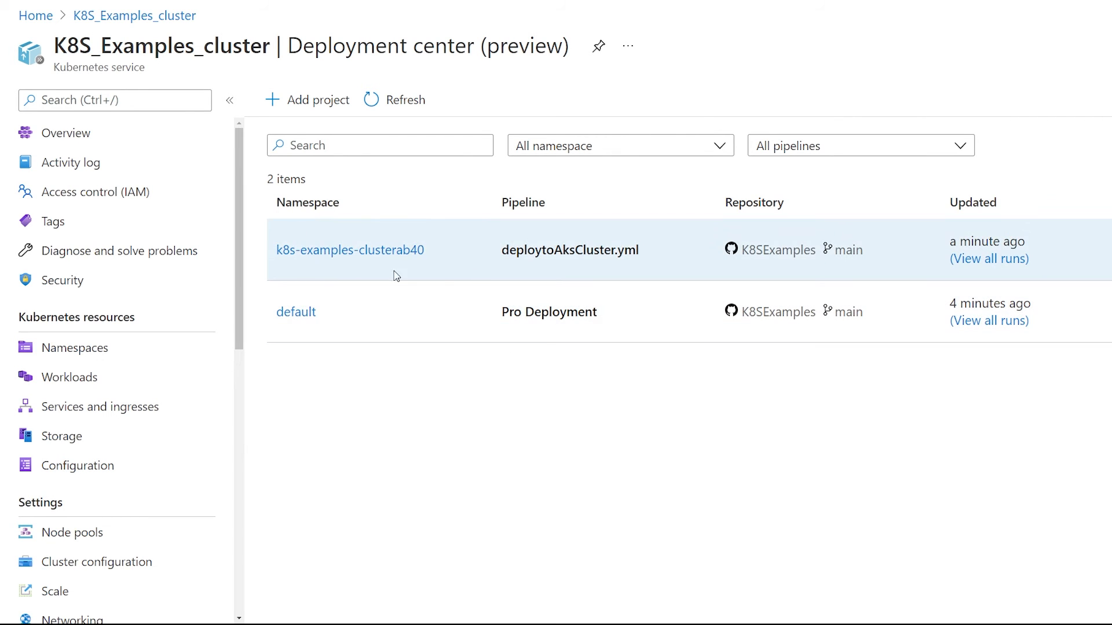
{"action": "mouse_move", "coordinate": [389, 276]}
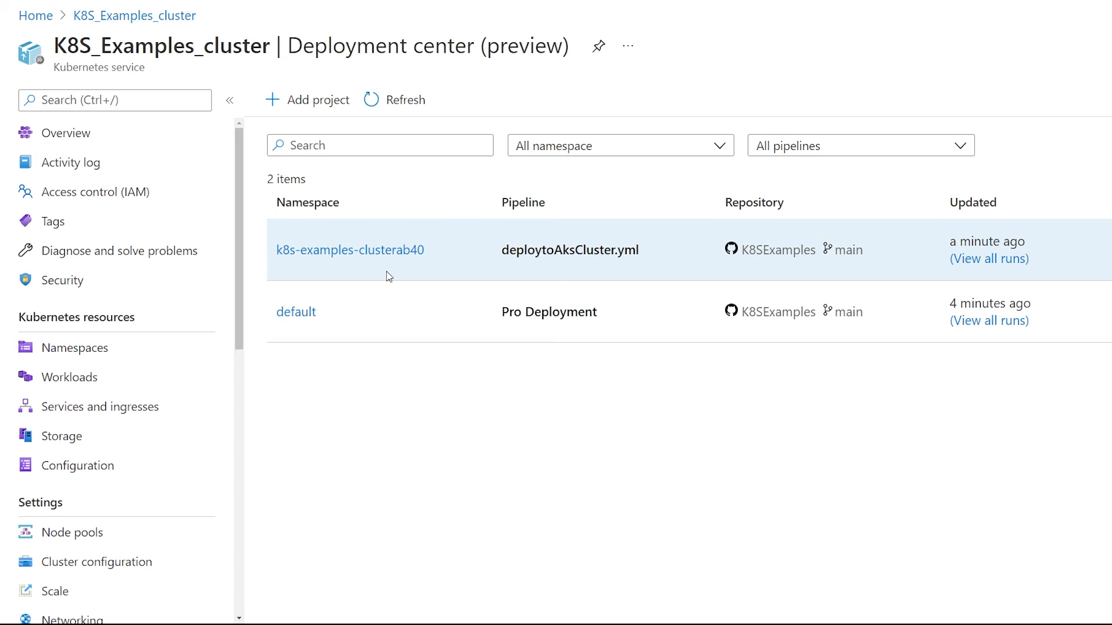
{"action": "mouse_move", "coordinate": [388, 266]}
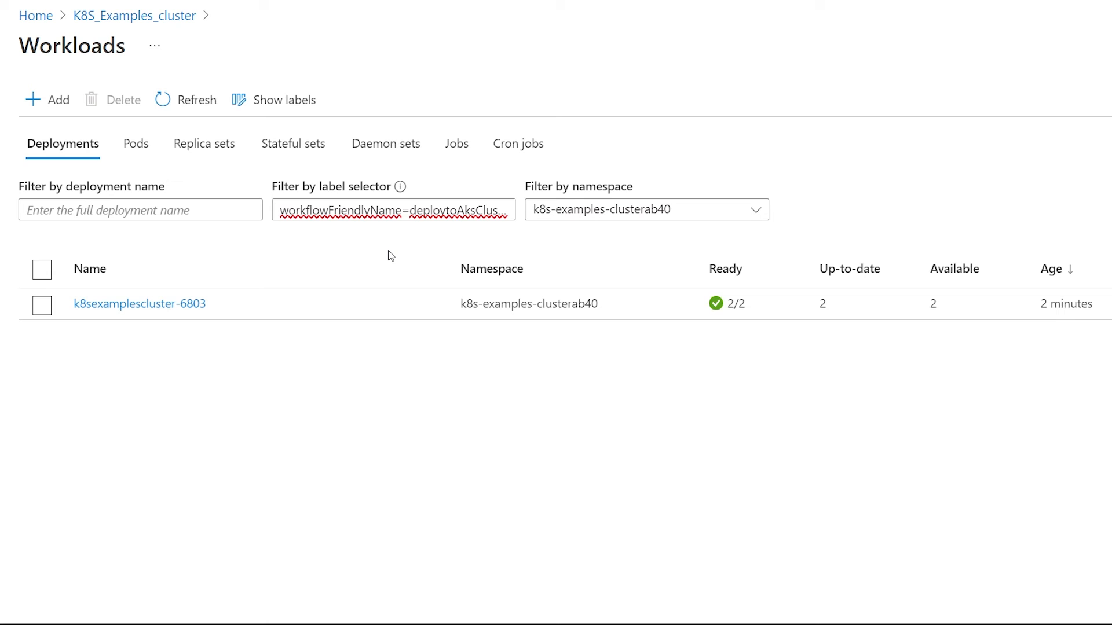
{"action": "mouse_move", "coordinate": [373, 352]}
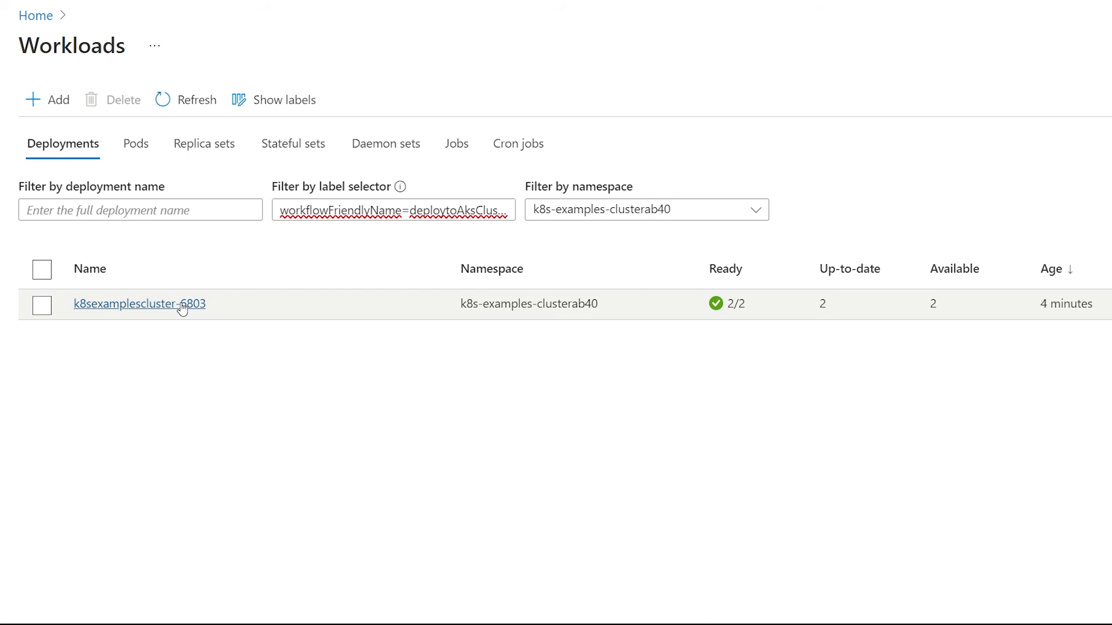
Drill from the k8sexamplescluster-6803 deployment into its first pod and its container details.
{"action": "left_click", "coordinate": [140, 304]}
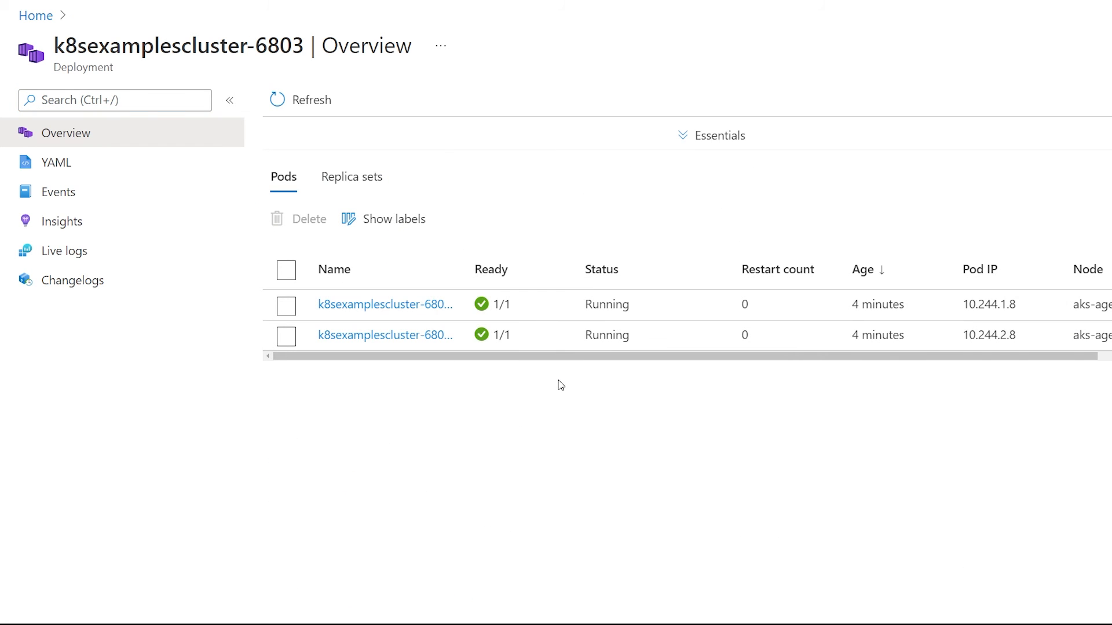
{"action": "mouse_move", "coordinate": [347, 367]}
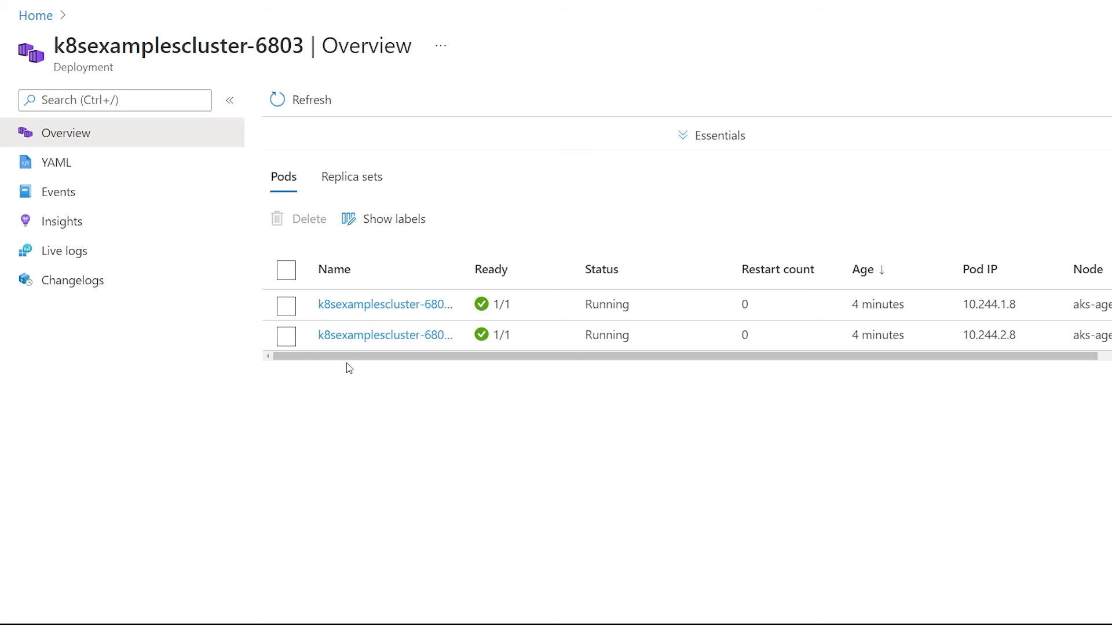
{"action": "left_click", "coordinate": [385, 304]}
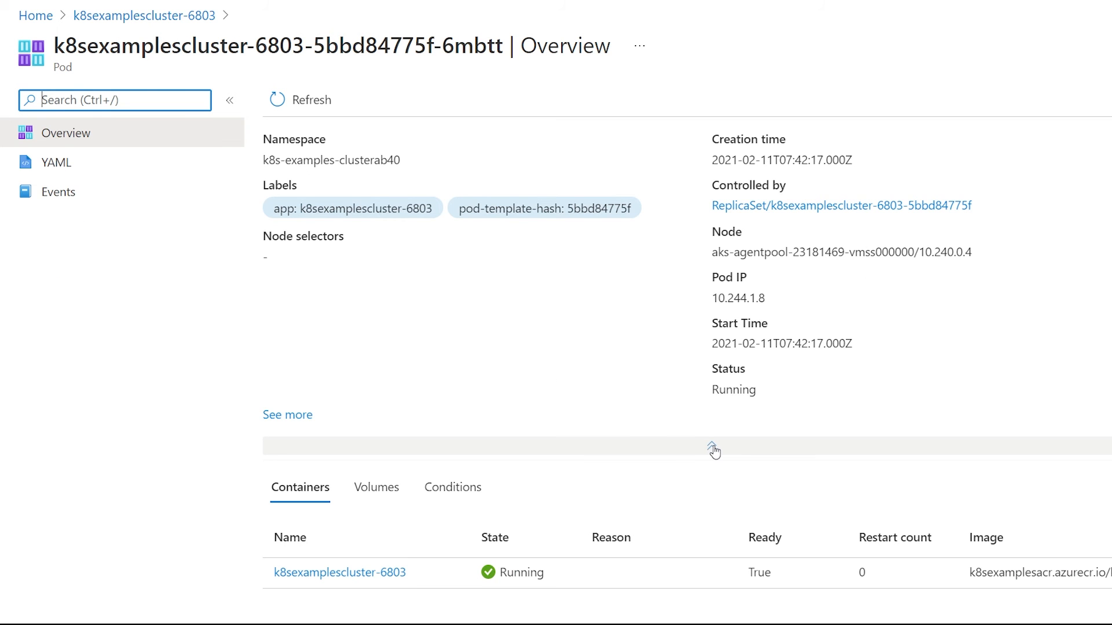
{"action": "left_click", "coordinate": [713, 448]}
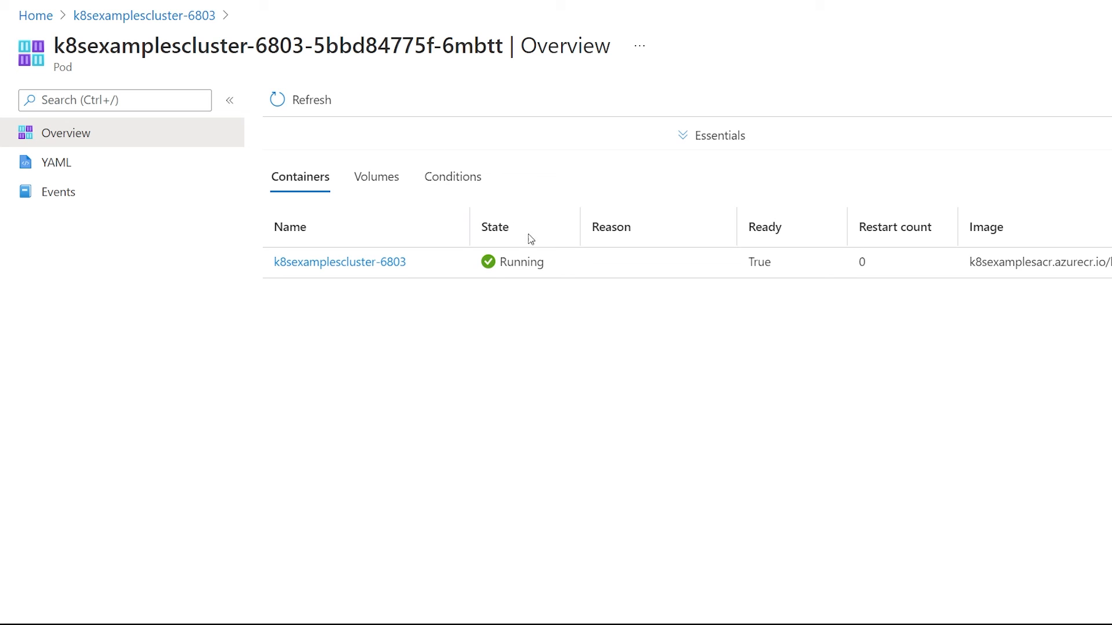
{"action": "mouse_move", "coordinate": [613, 354]}
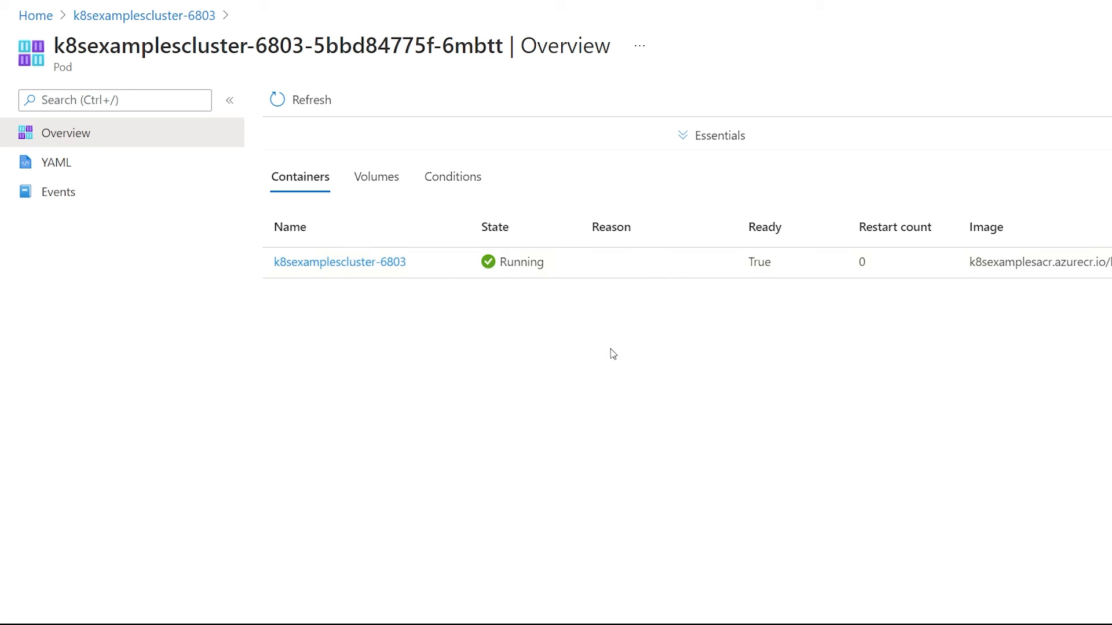
{"action": "left_click", "coordinate": [340, 261]}
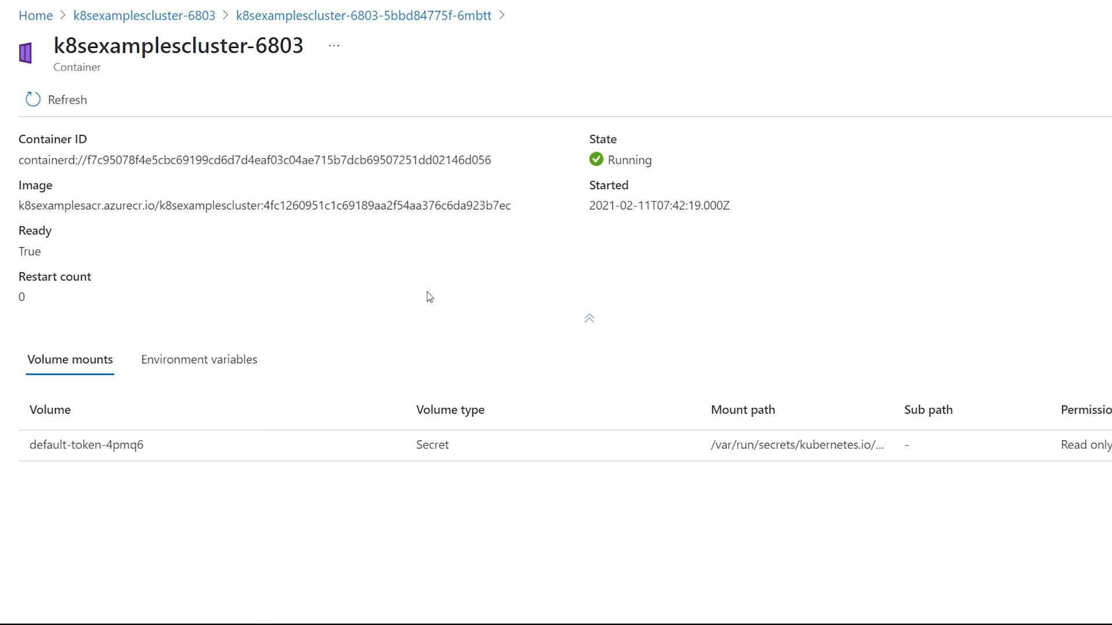
{"action": "mouse_move", "coordinate": [525, 334]}
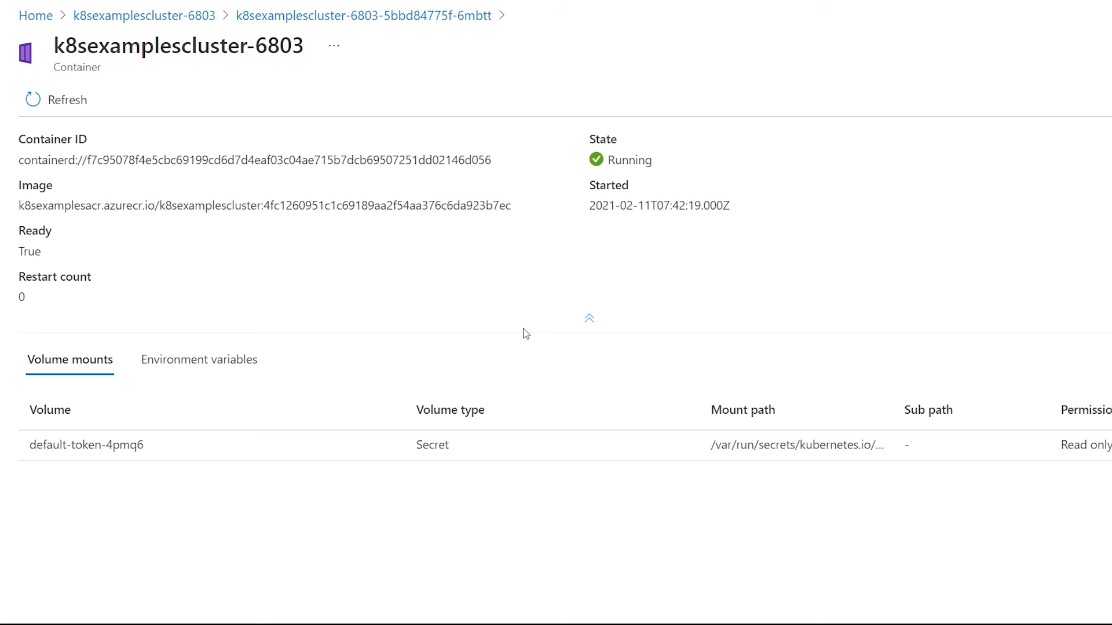
{"action": "mouse_move", "coordinate": [390, 85]}
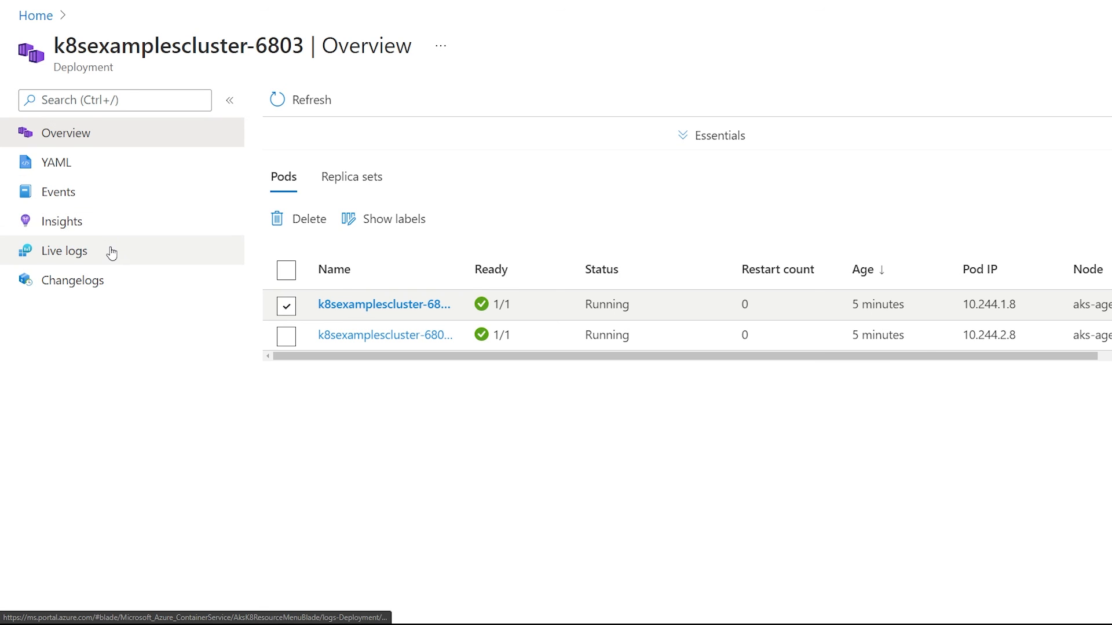
Stream Live logs from pod k8sexamplescluster-6803-5bbd84775f-6mbtt.
{"action": "left_click", "coordinate": [64, 250]}
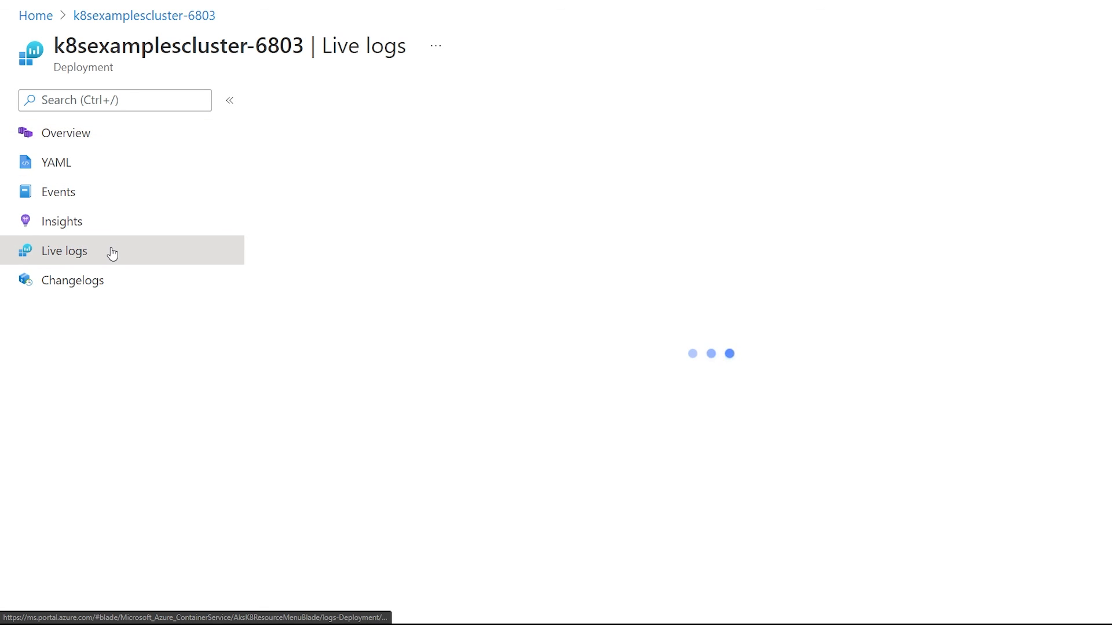
{"action": "left_click", "coordinate": [677, 192]}
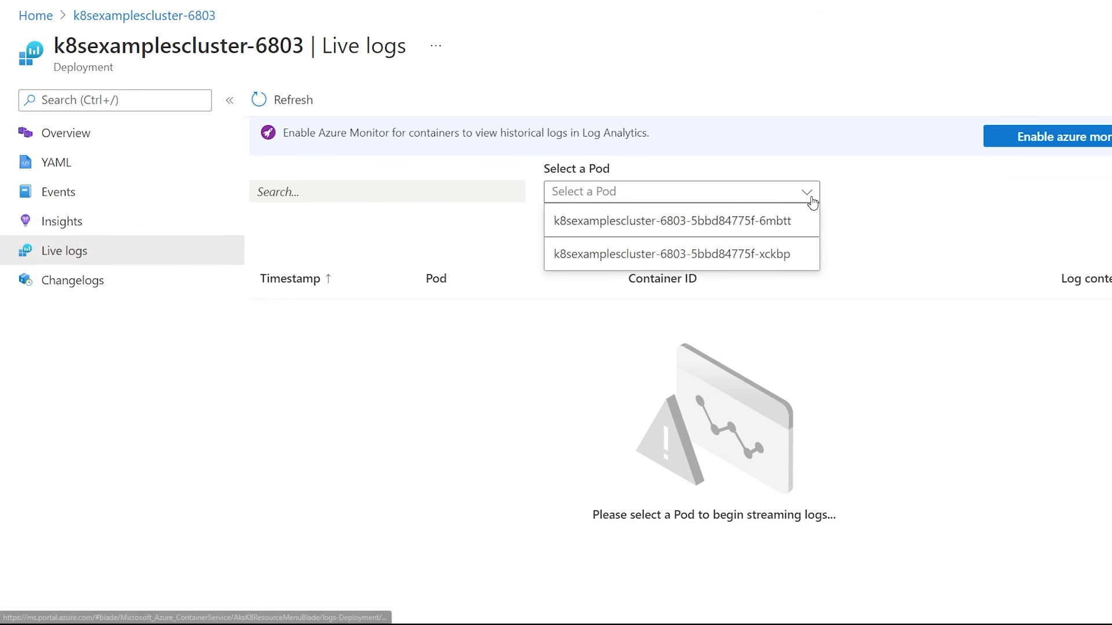
{"action": "left_click", "coordinate": [672, 221]}
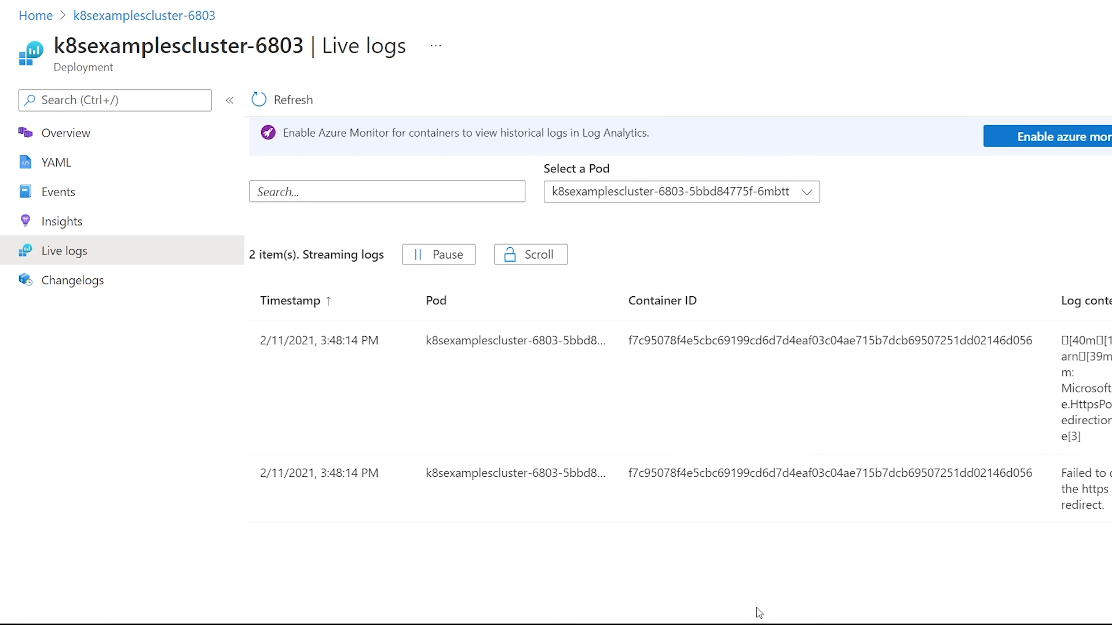